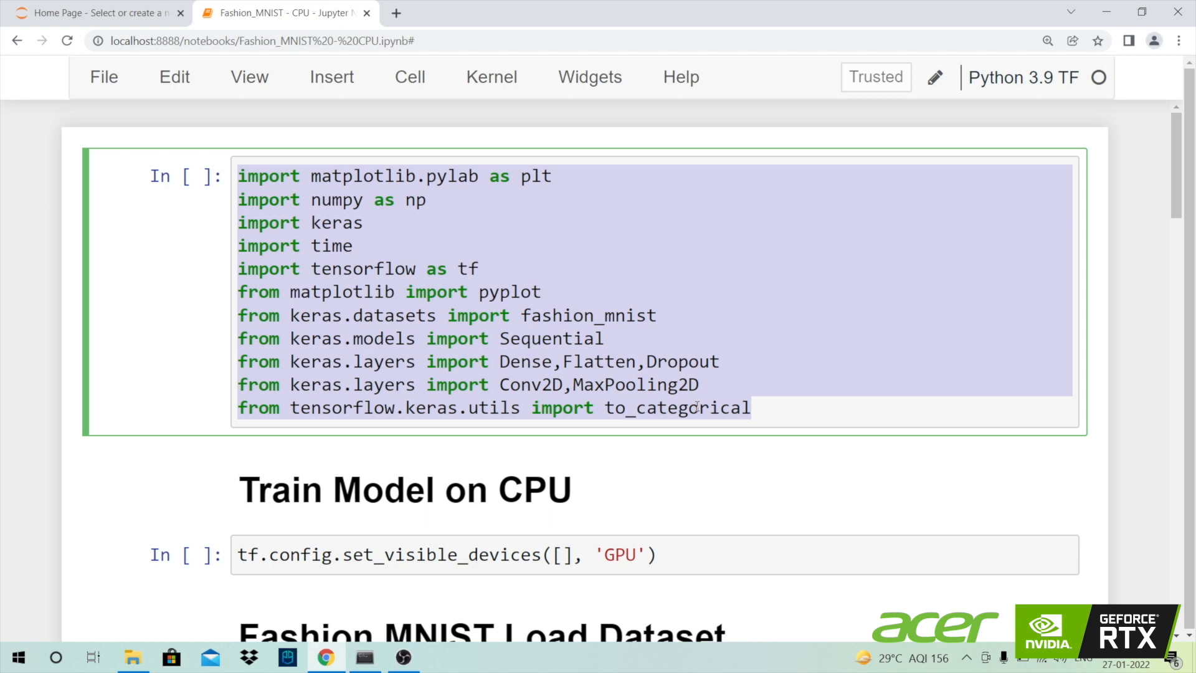
- Run the tf.config.set_visible_devices cell so TensorFlow sees no GPU and trains on CPU
scroll("down", 3)
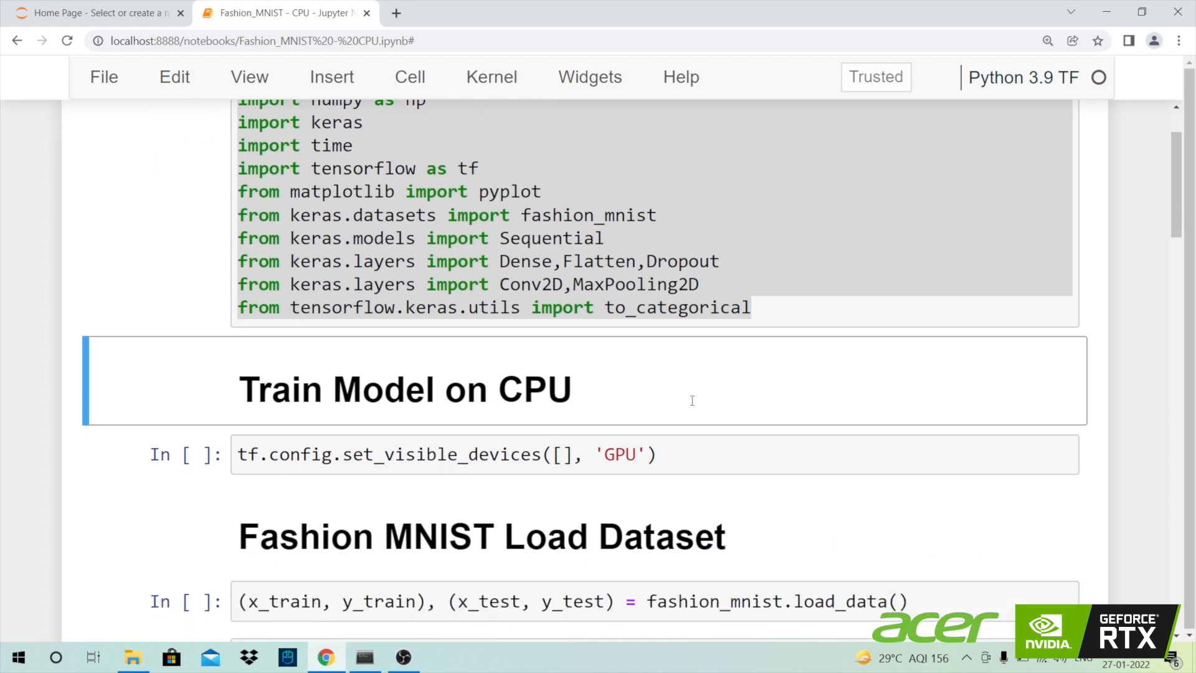
scroll("down", 3)
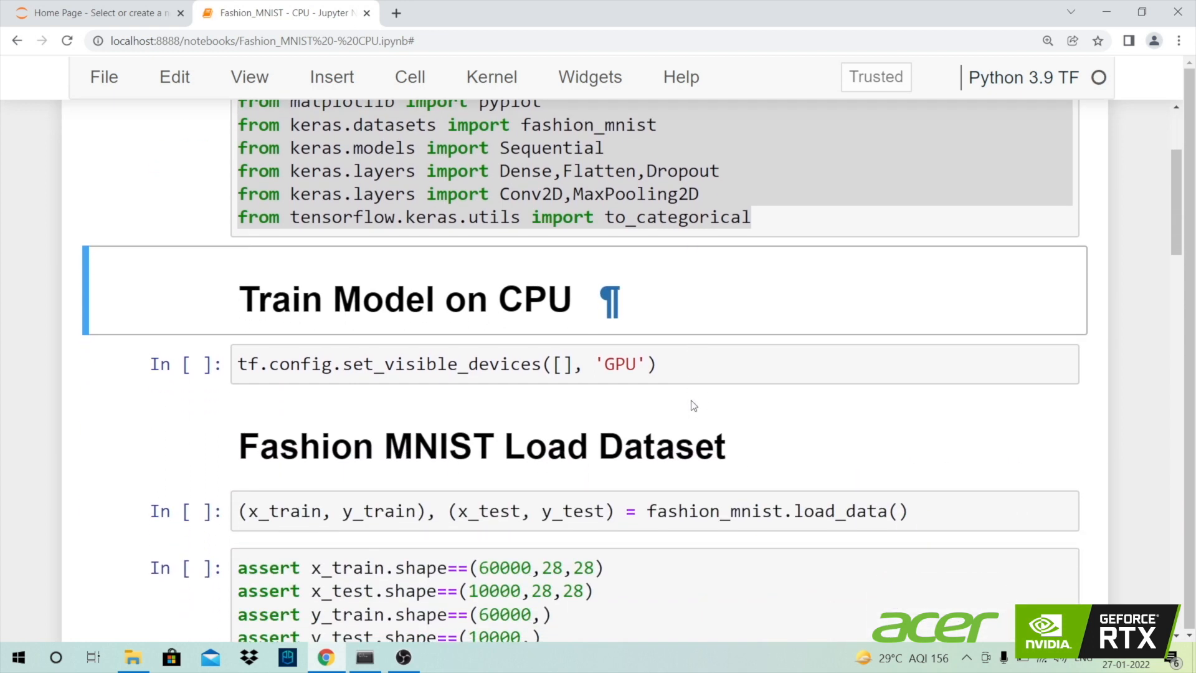
scroll("down", 3)
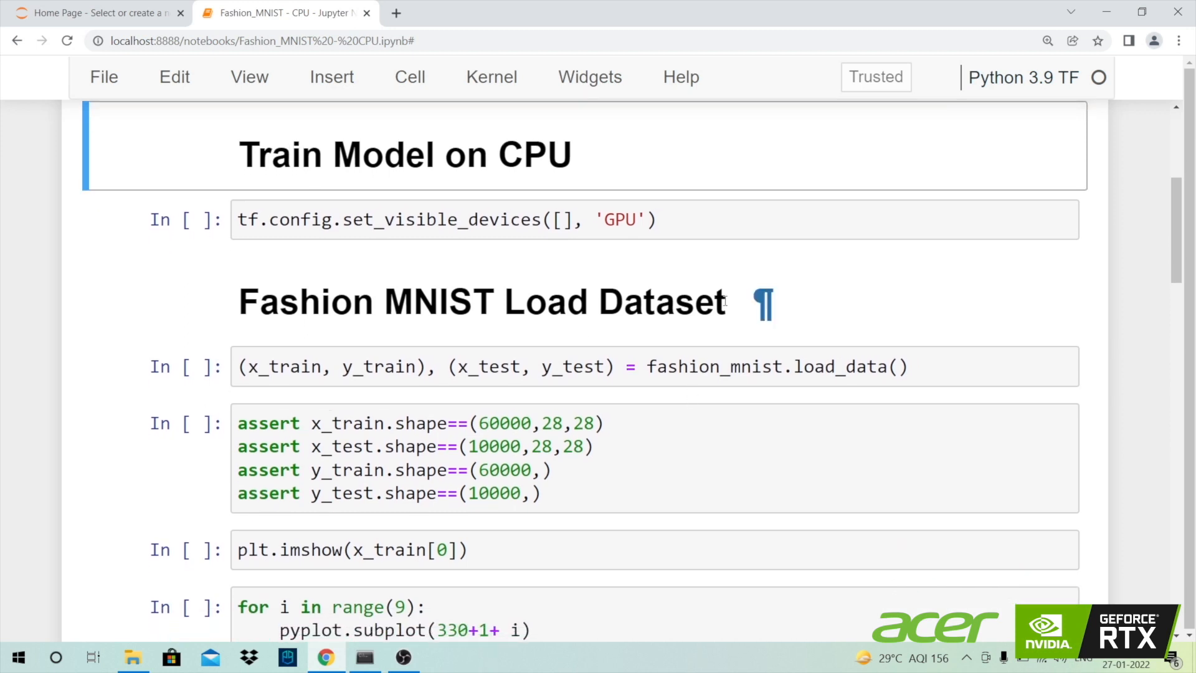
left_click(701, 221)
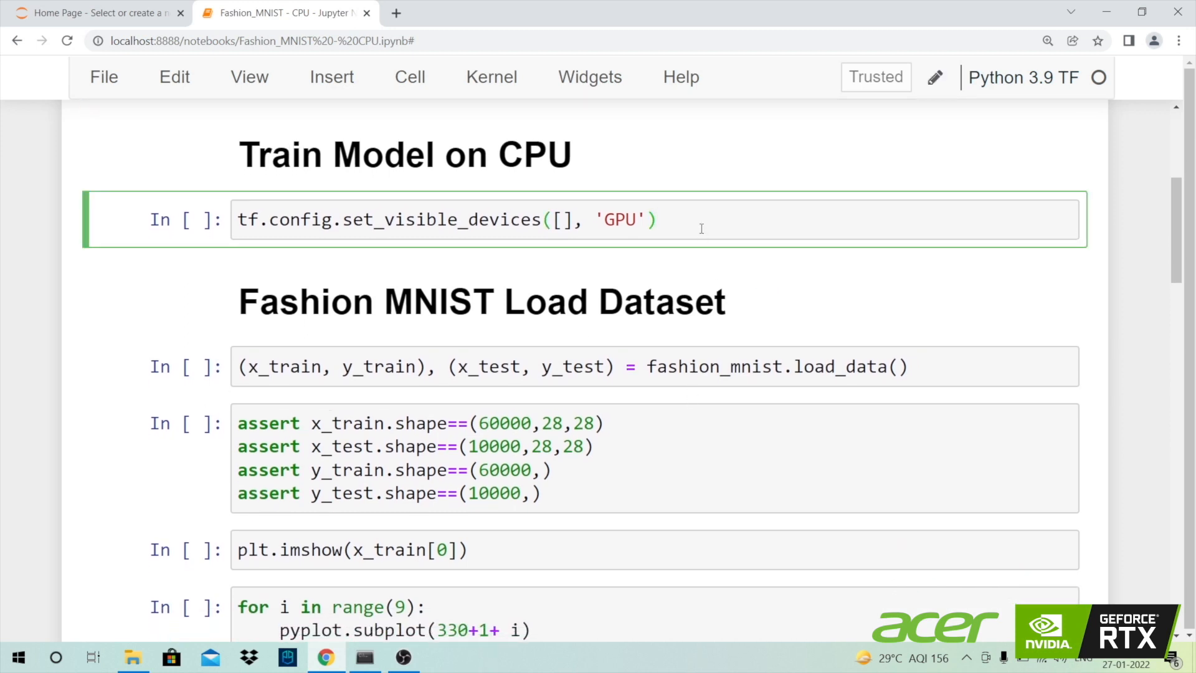
triple_click(440, 220)
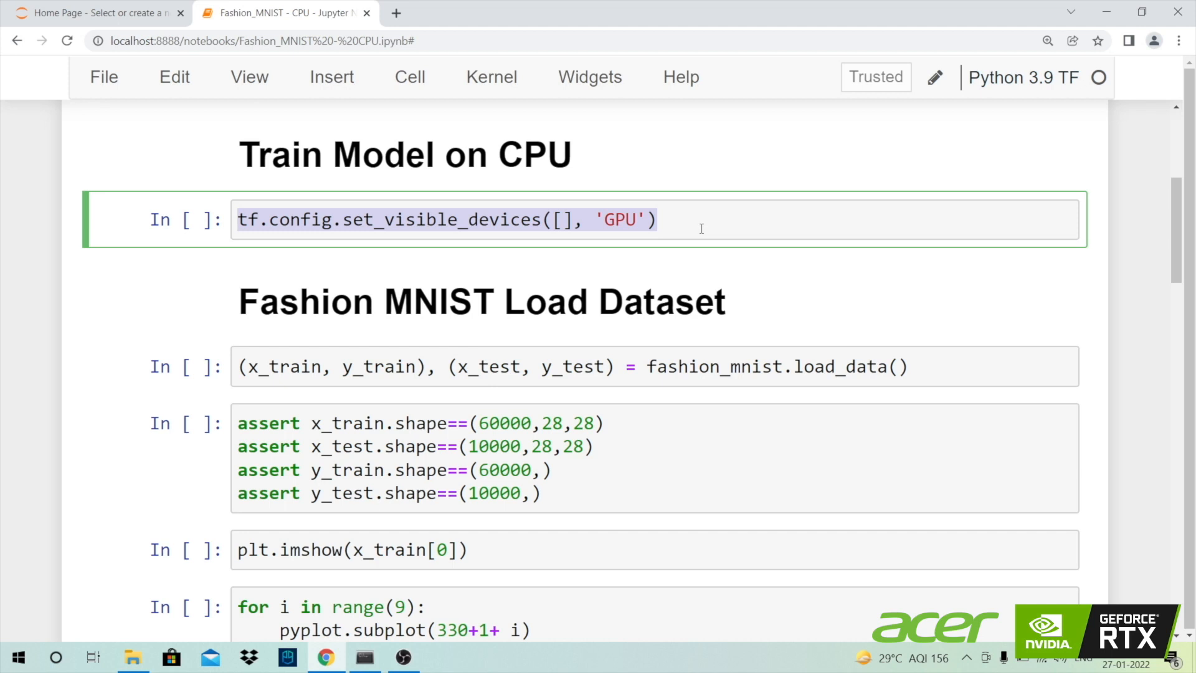
key("Shift+Enter")
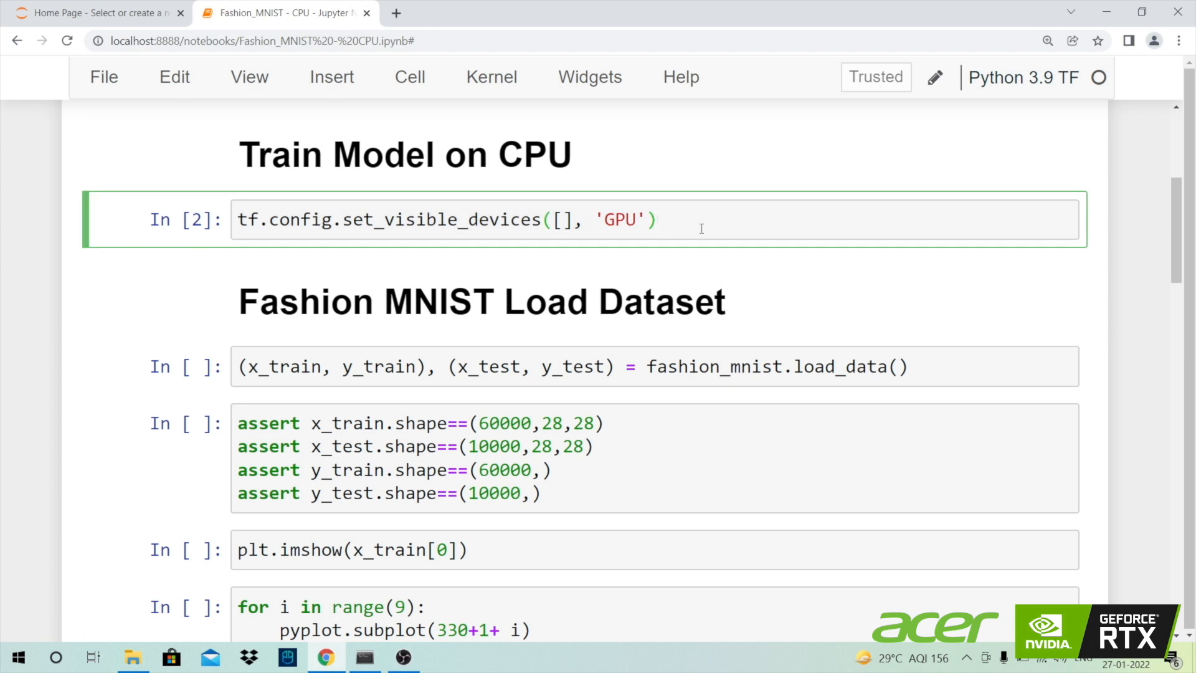
- Run the load_data cell to load the Fashion MNIST dataset
scroll("down", 3)
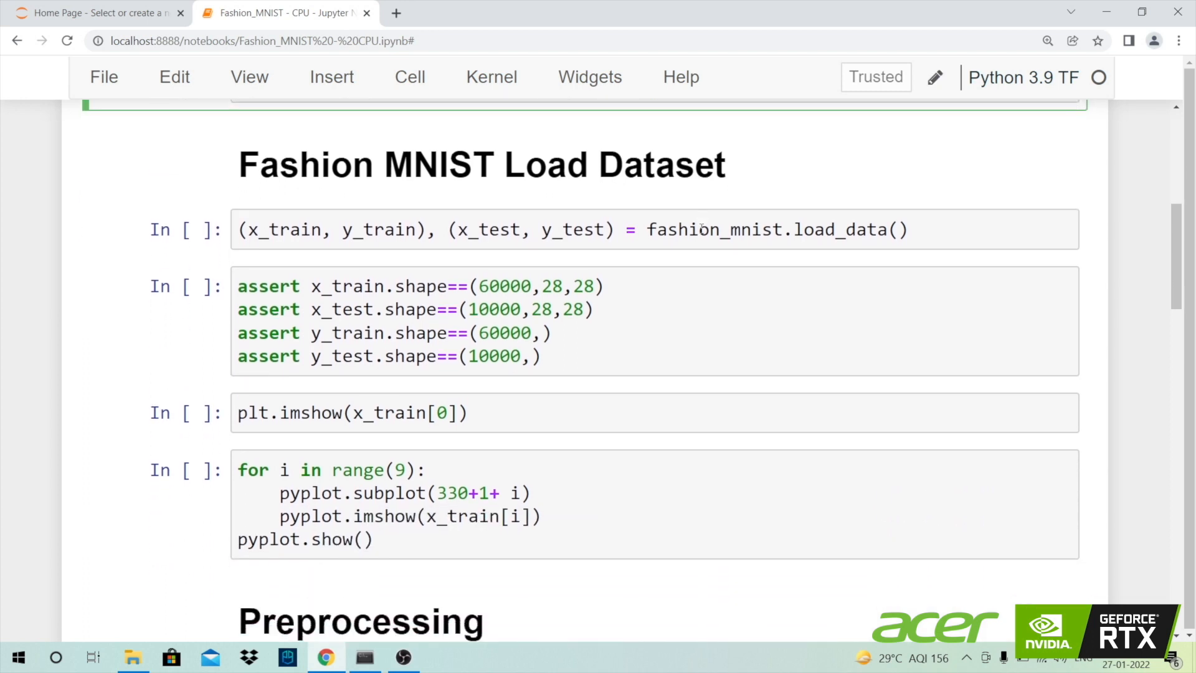
scroll("down", 3)
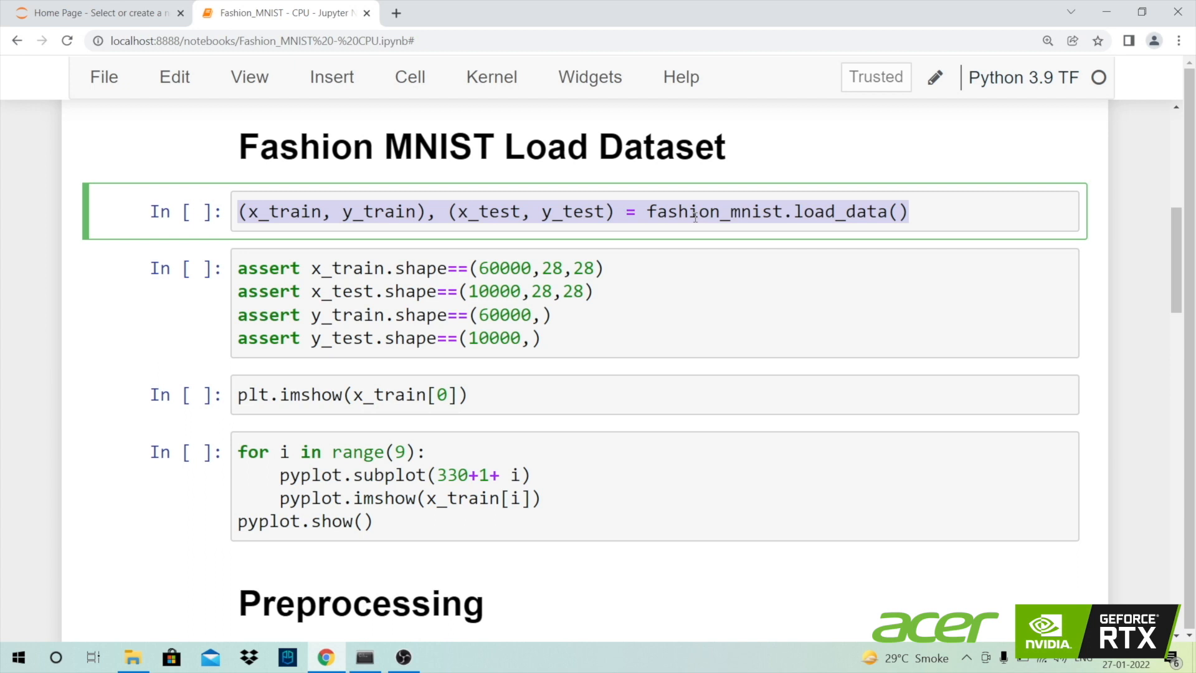
key("Shift+Enter")
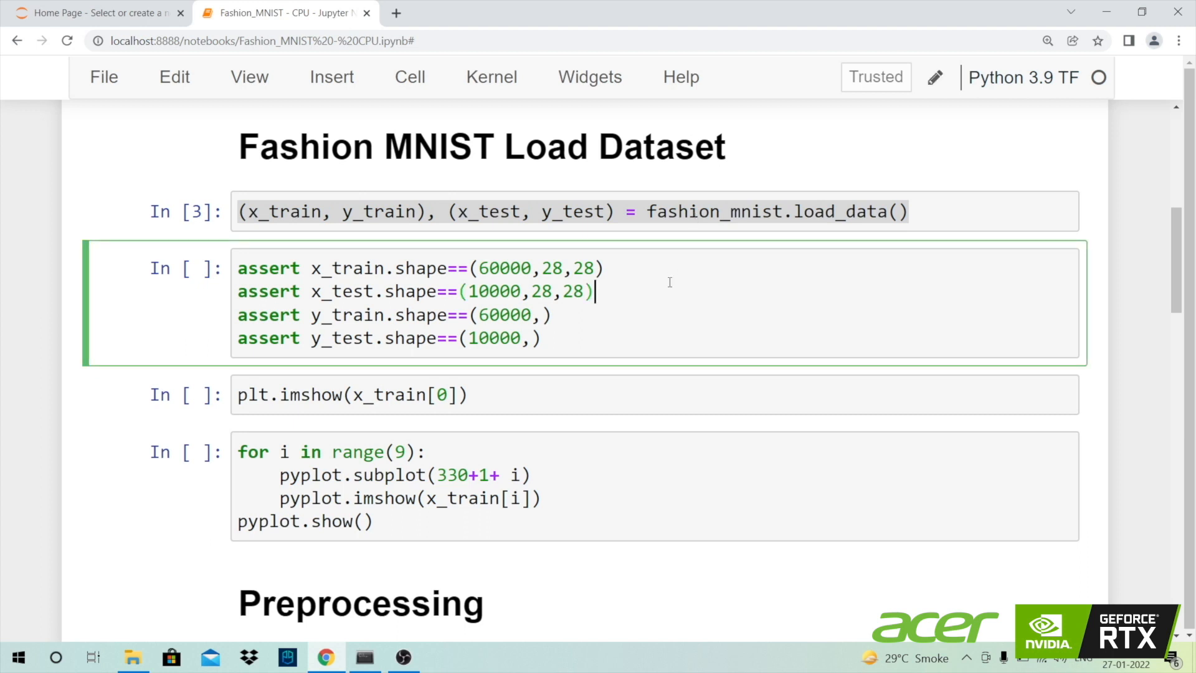
- Run the assert shape checks and plot the first training image with plt.imshow
key("ctrl+a")
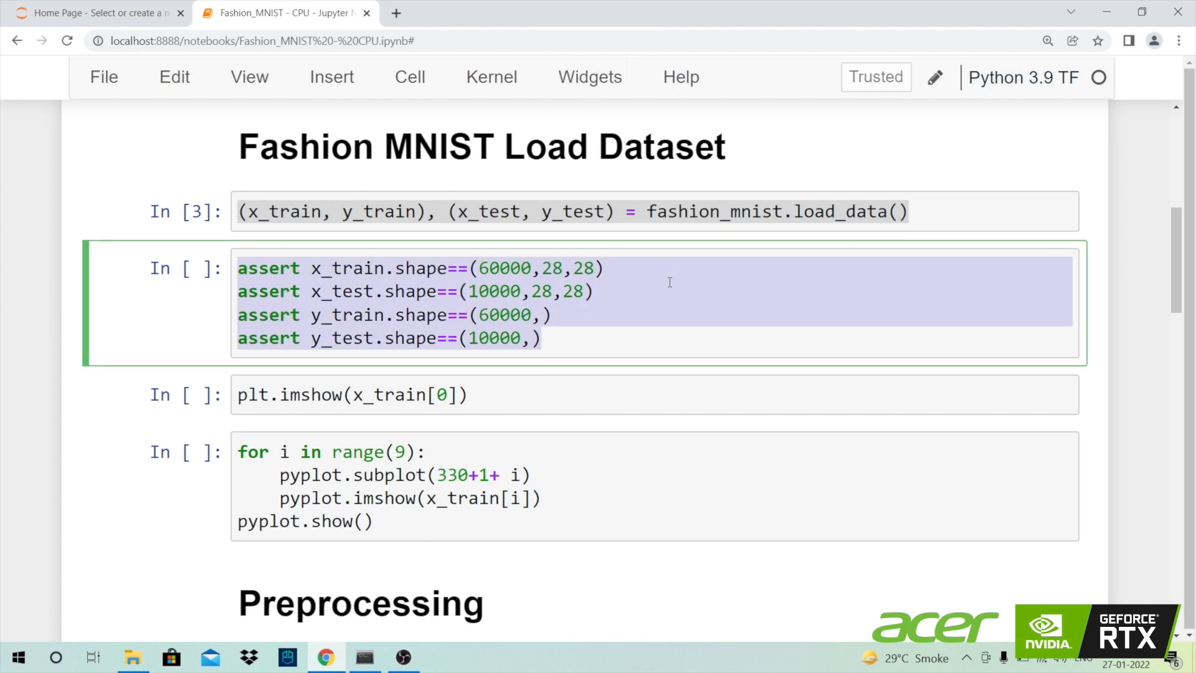
key("Shift+Enter")
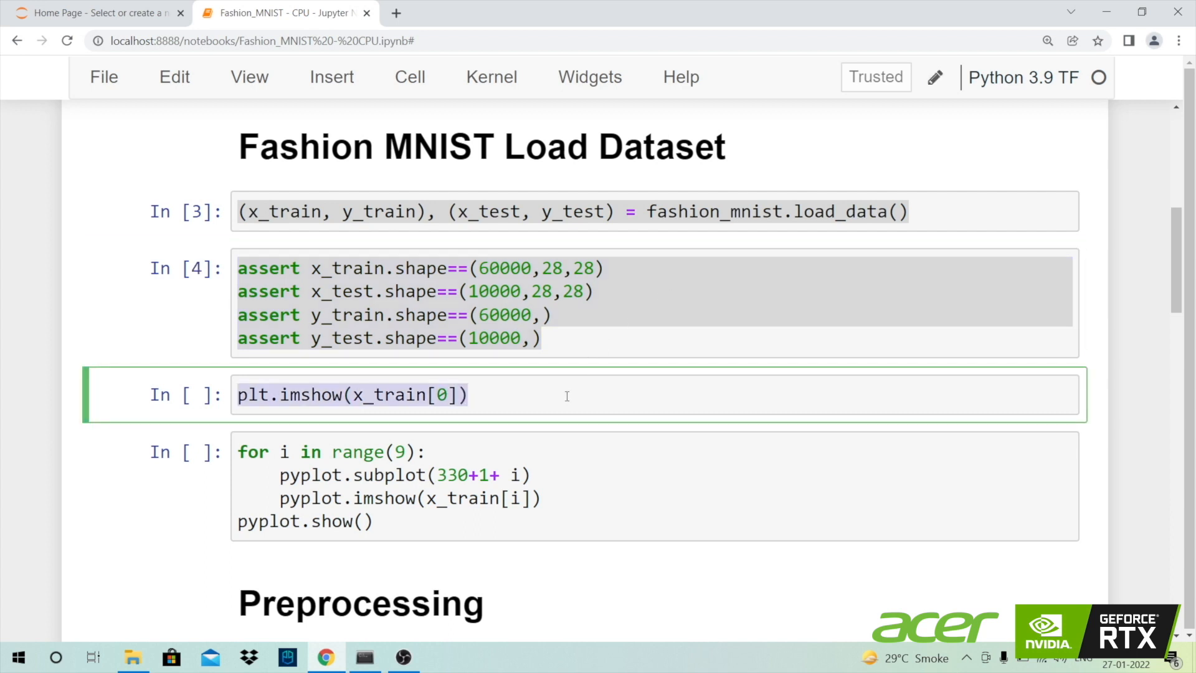
key("shift+enter")
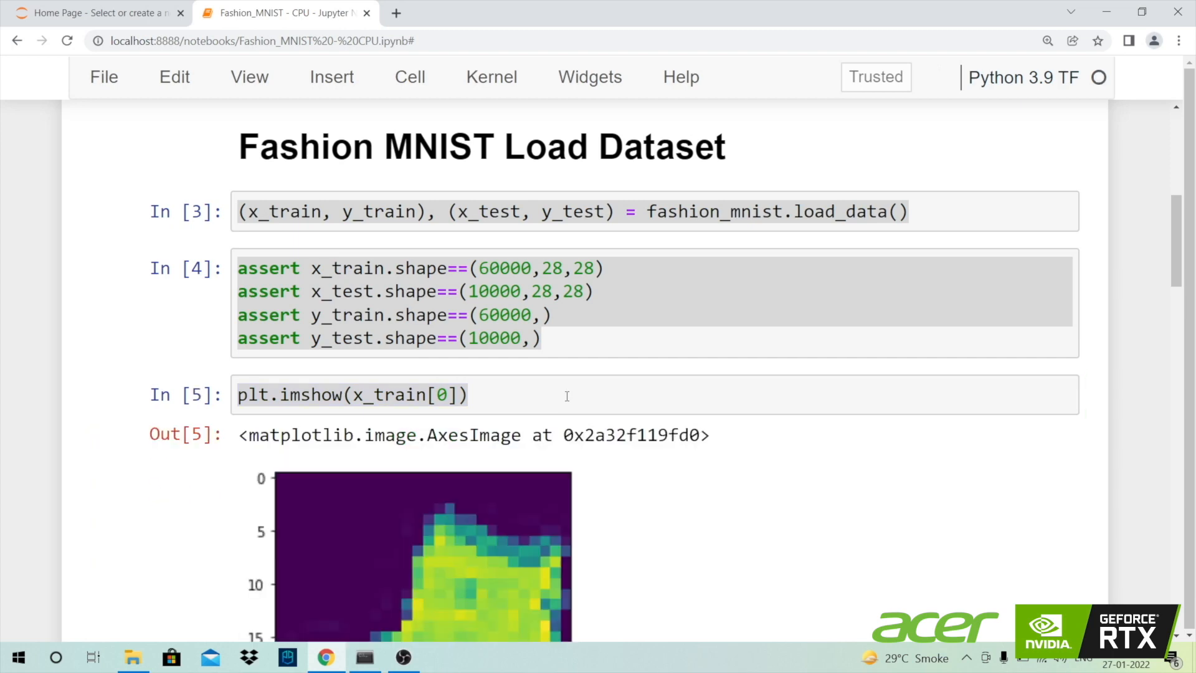
- Run the x reshape cell and the y reshape/to_categorical cell for CNN input and one-hot labels
scroll("down", 3)
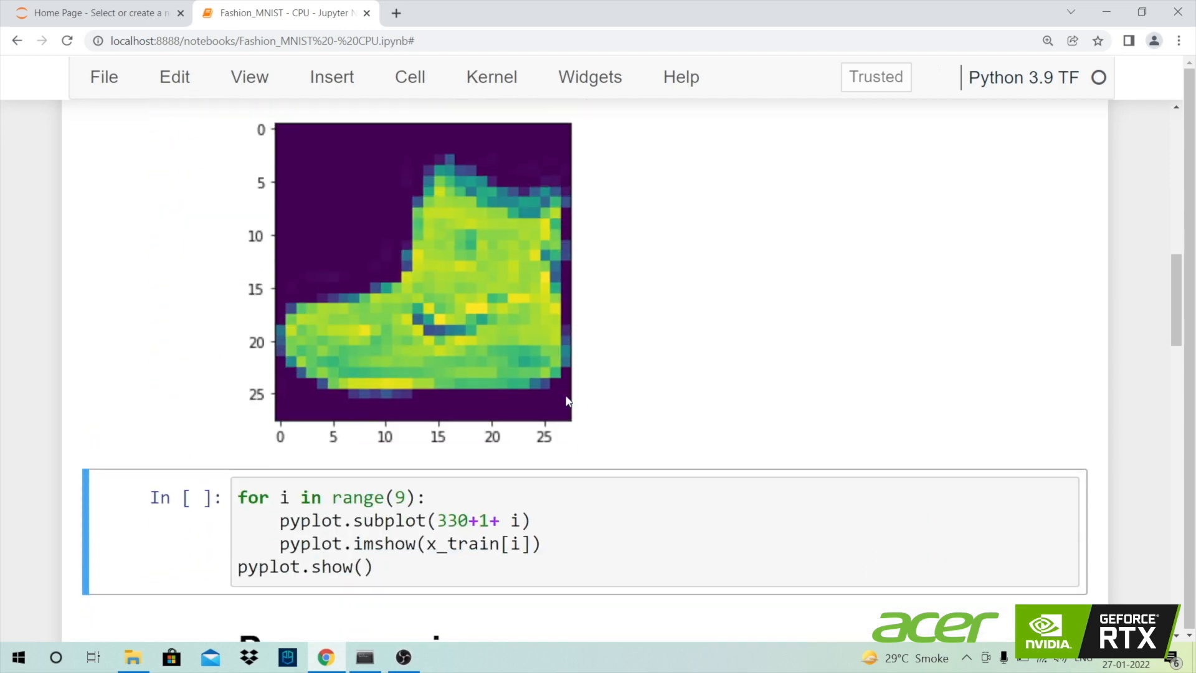
scroll("down", 3)
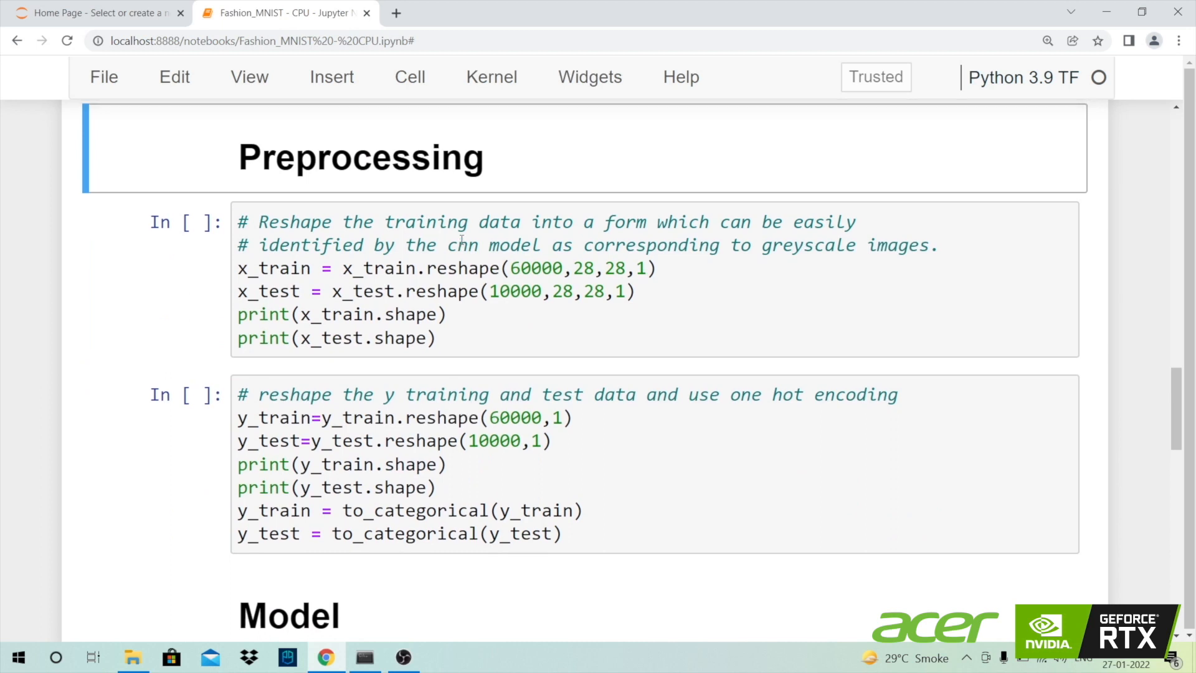
left_click(449, 314)
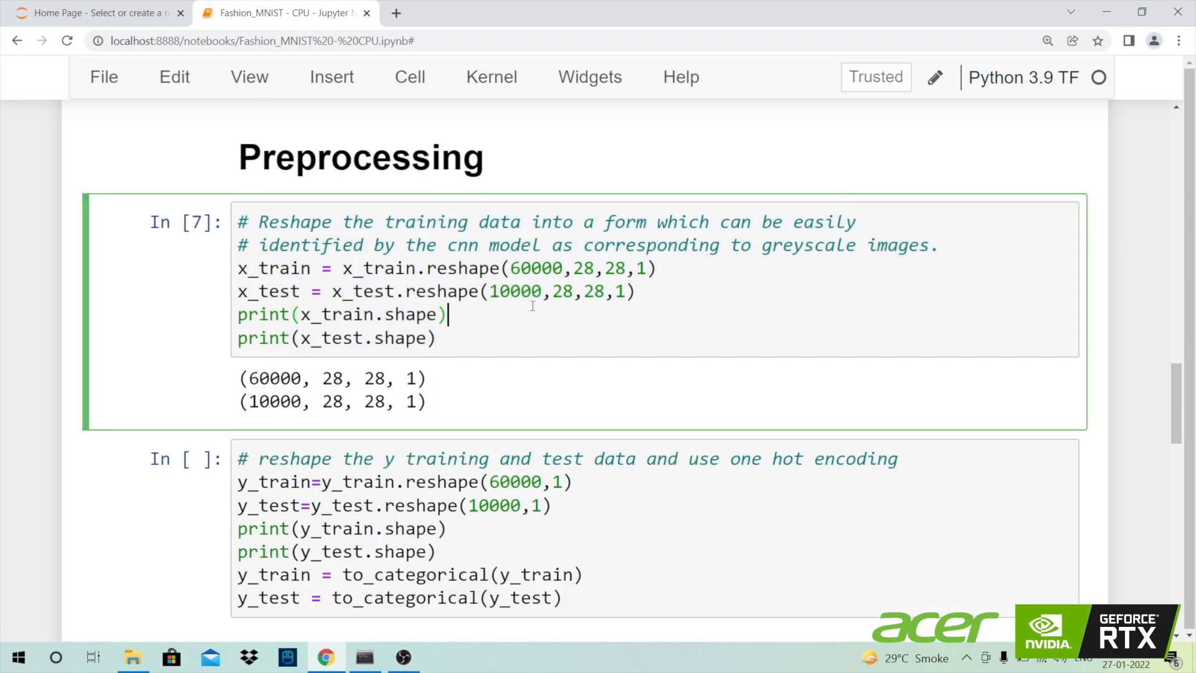
scroll("down", 3)
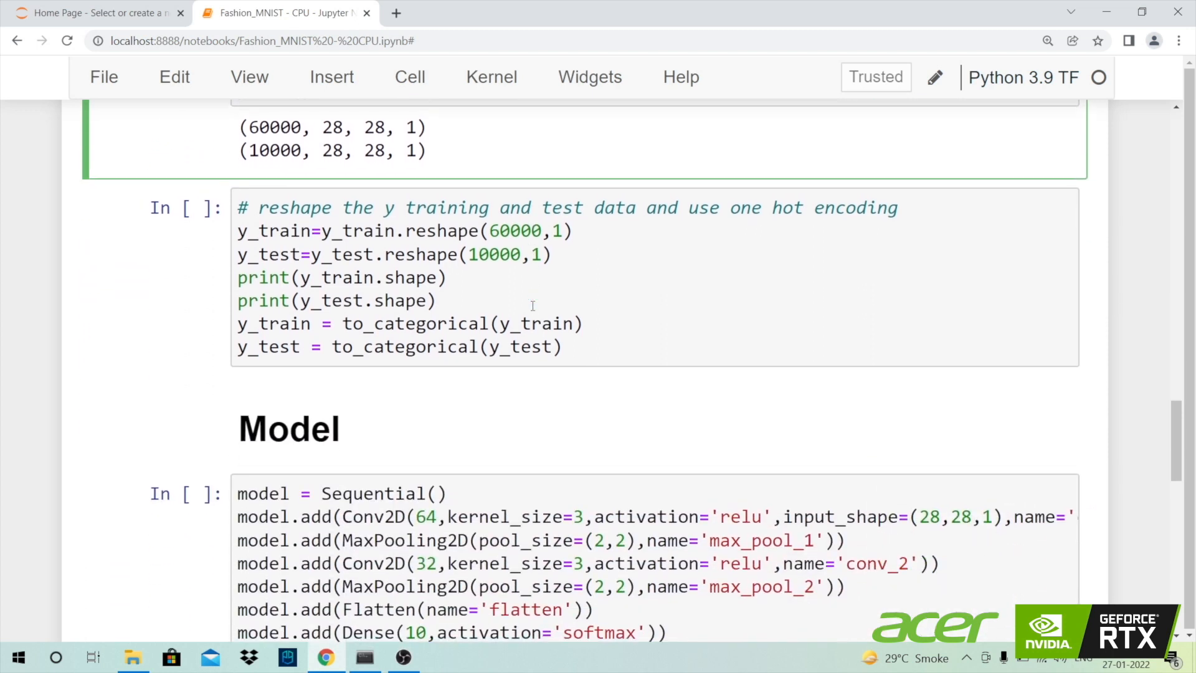
scroll("down", 3)
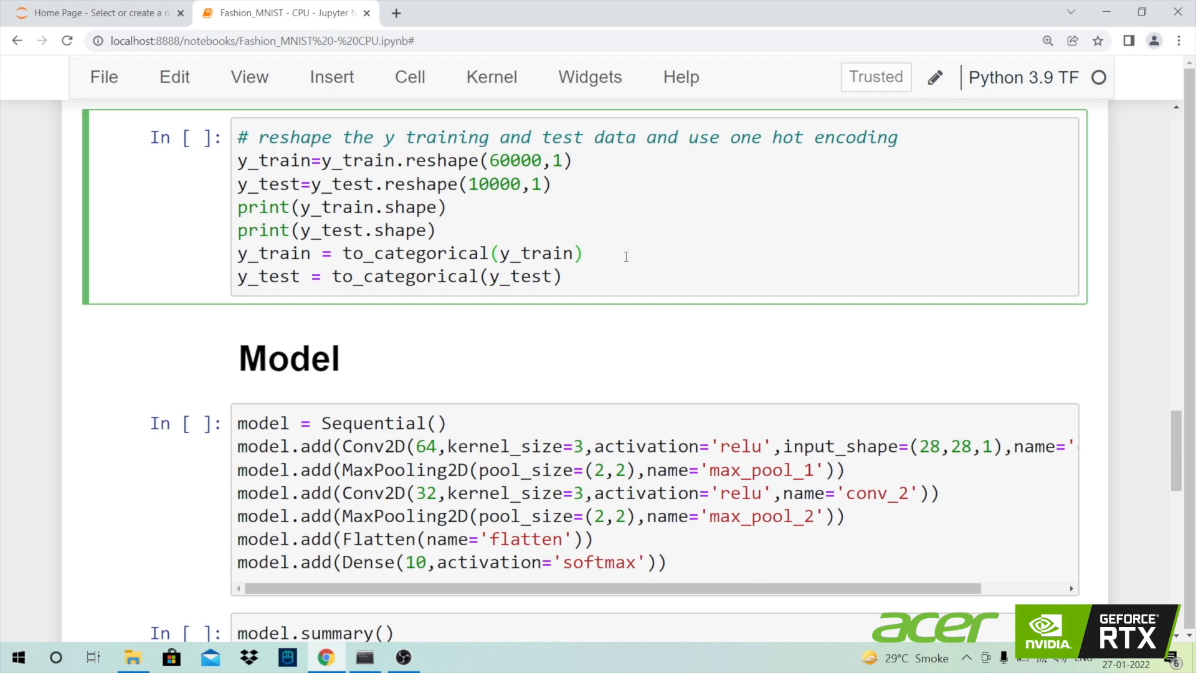
key("Shift+Enter")
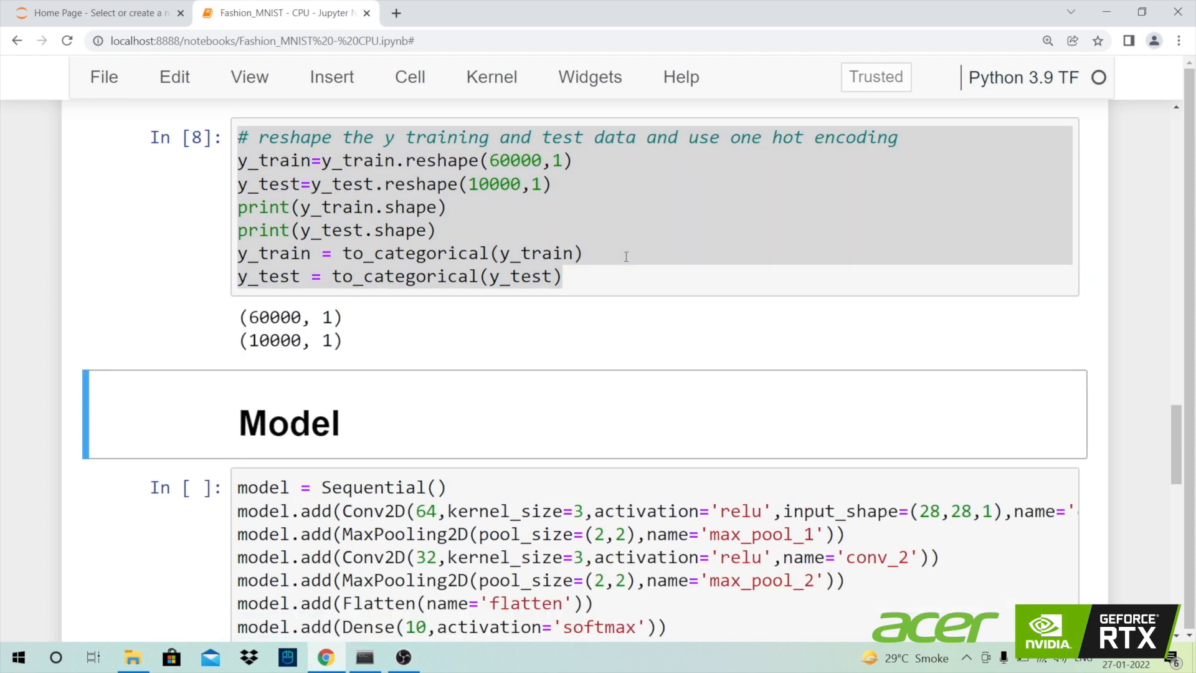
scroll("down", 3)
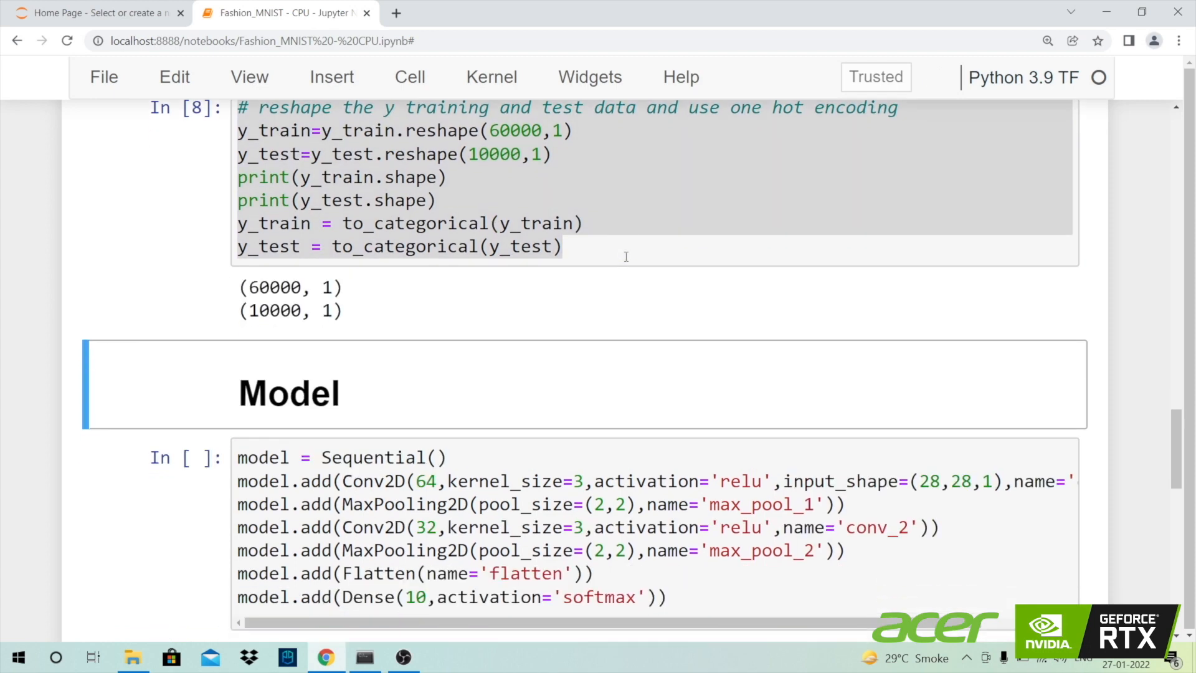
- Run the Sequential model cell and model.summary(), listing six layers with 27,114 parameters
scroll("down", 3)
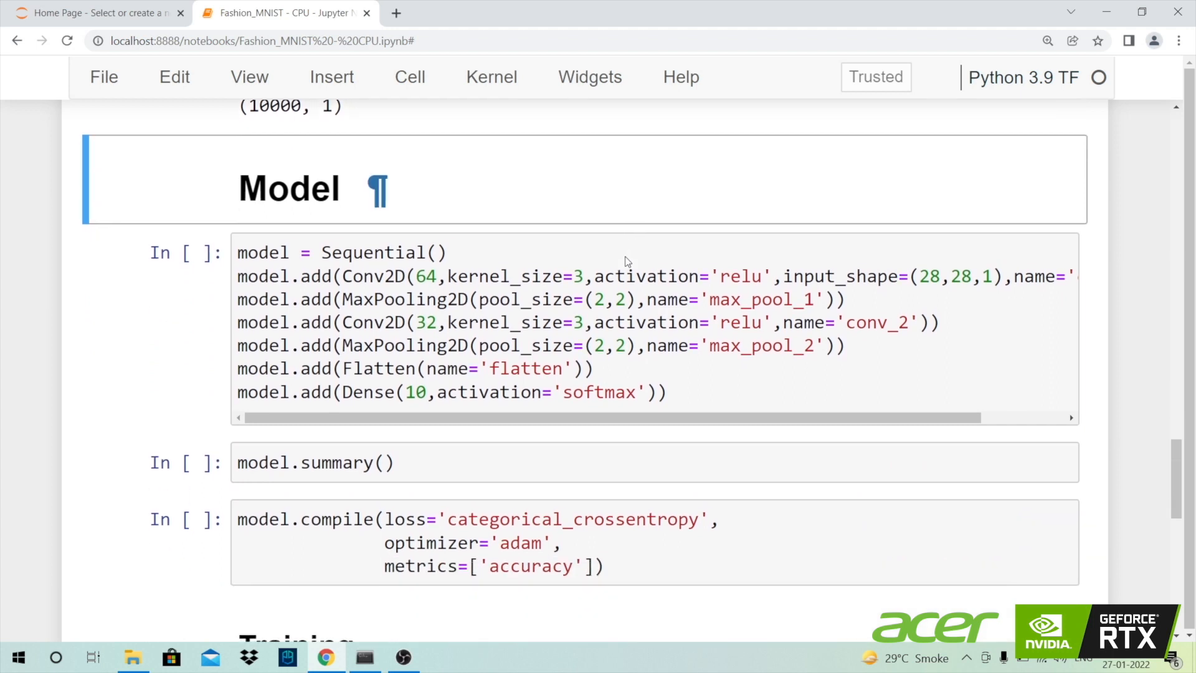
scroll("down", 3)
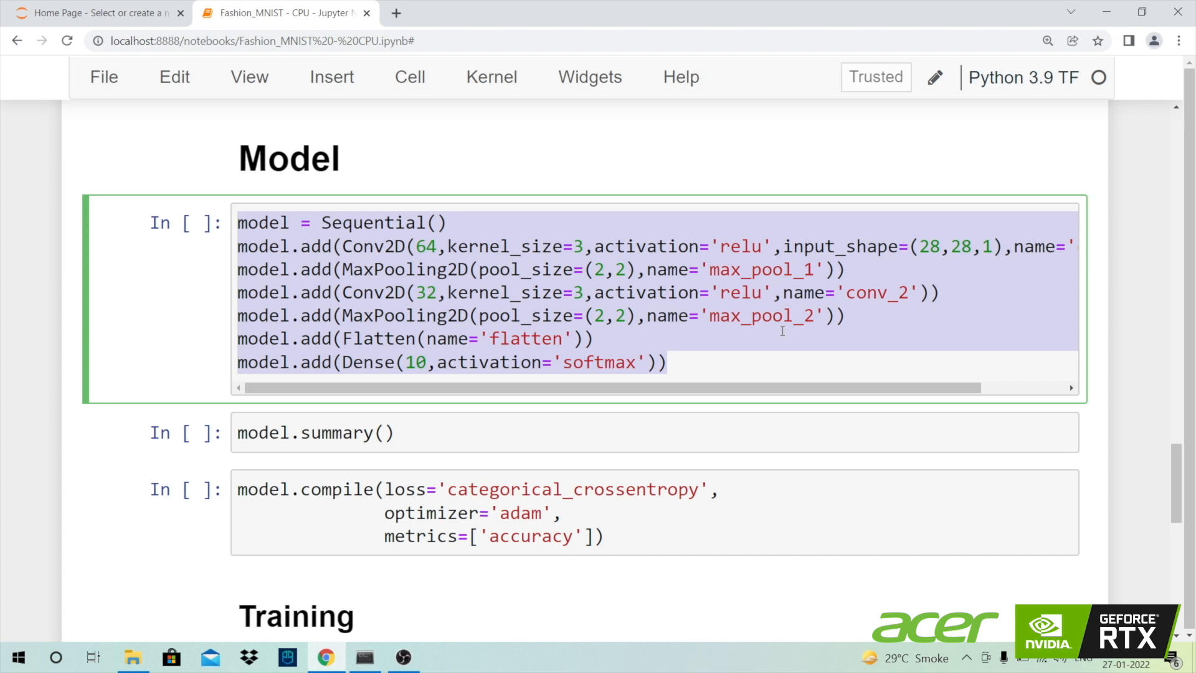
key("Shift+Enter")
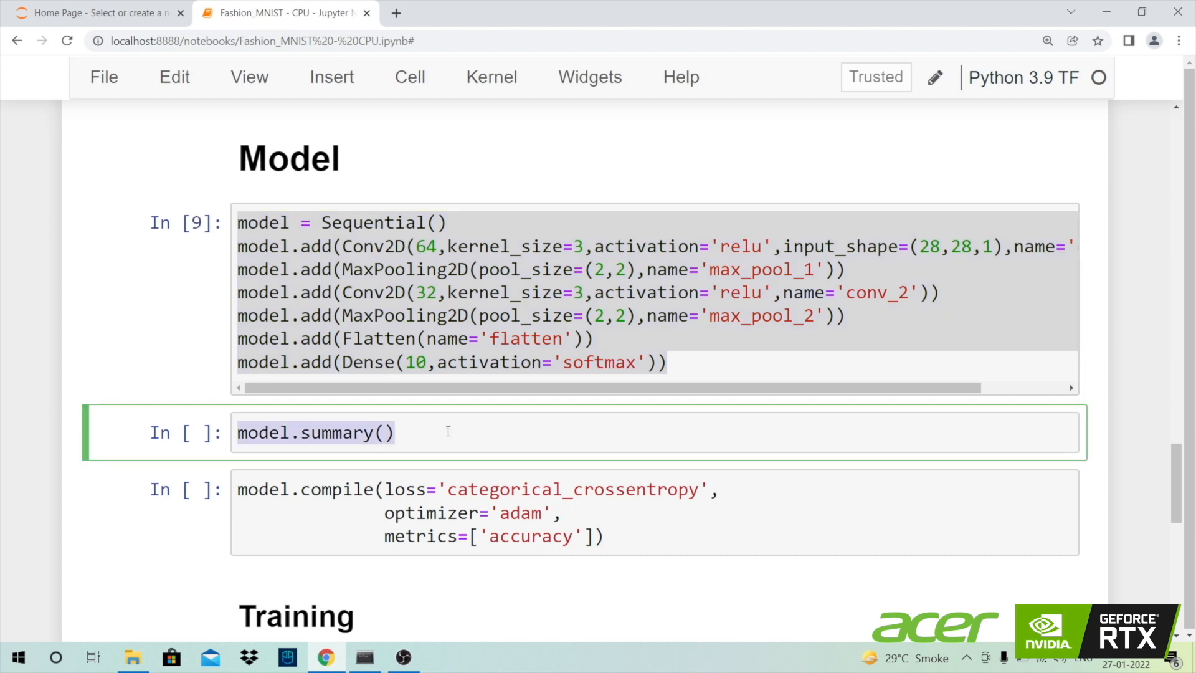
key("Shift+Enter")
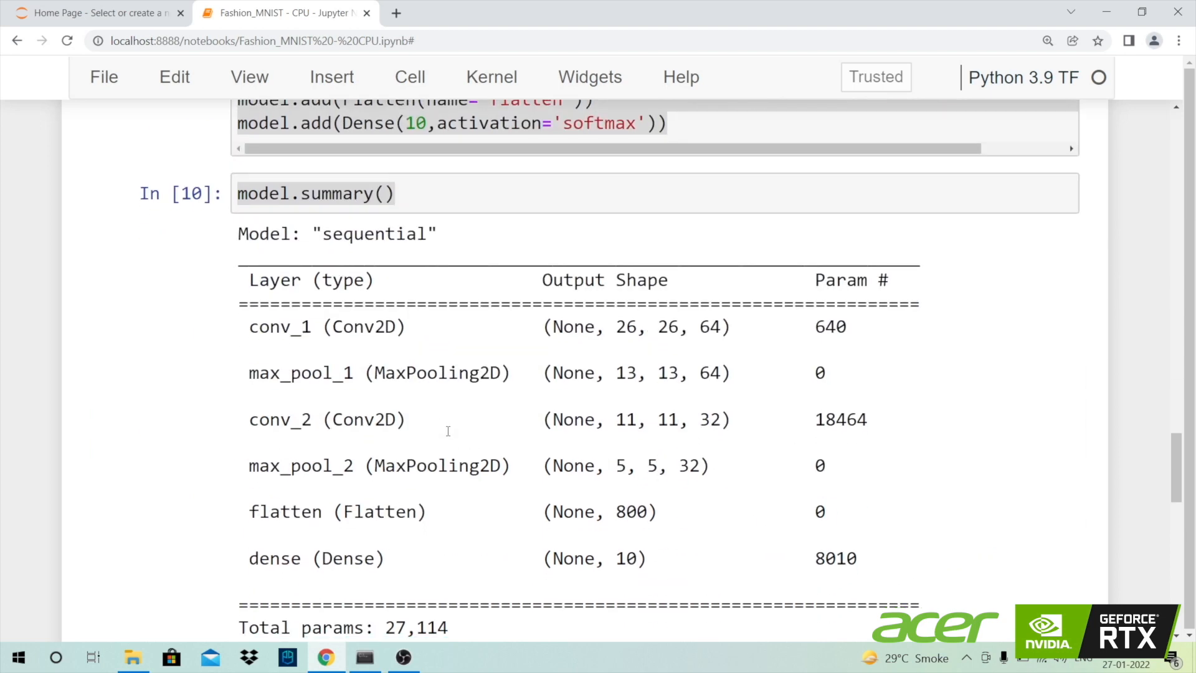
scroll("down", 3)
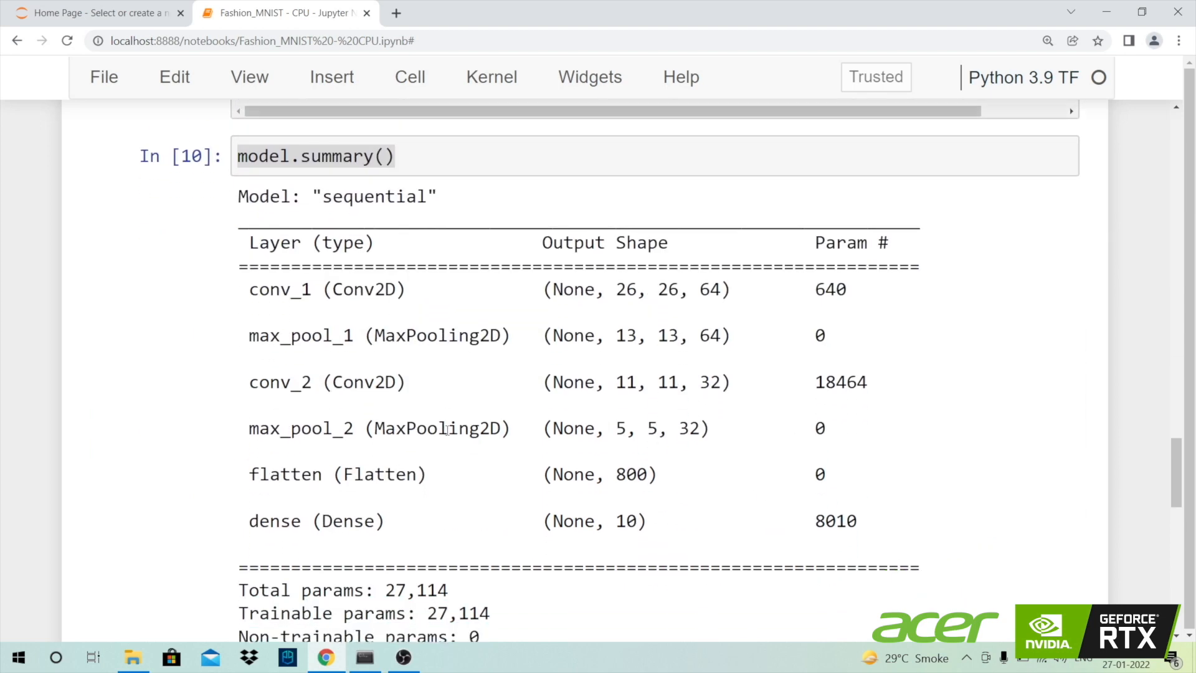
scroll("down", 3)
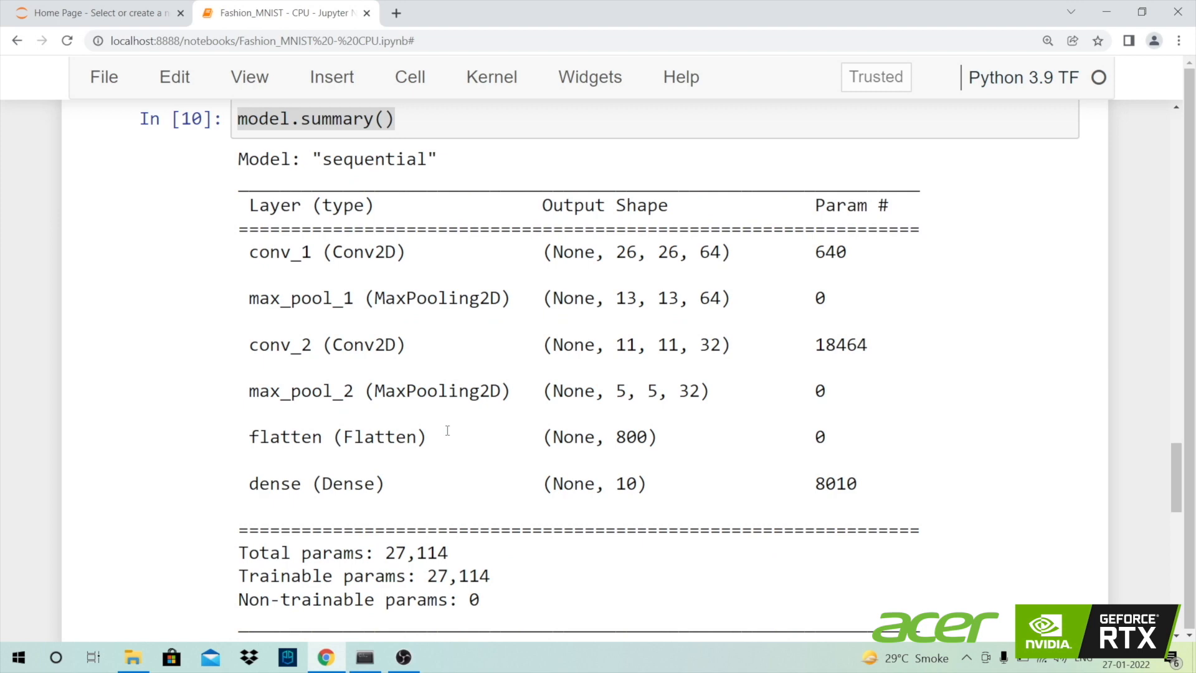
- Compile the model and run the CPU Training cell, finishing in about 986 seconds
scroll("down", 3)
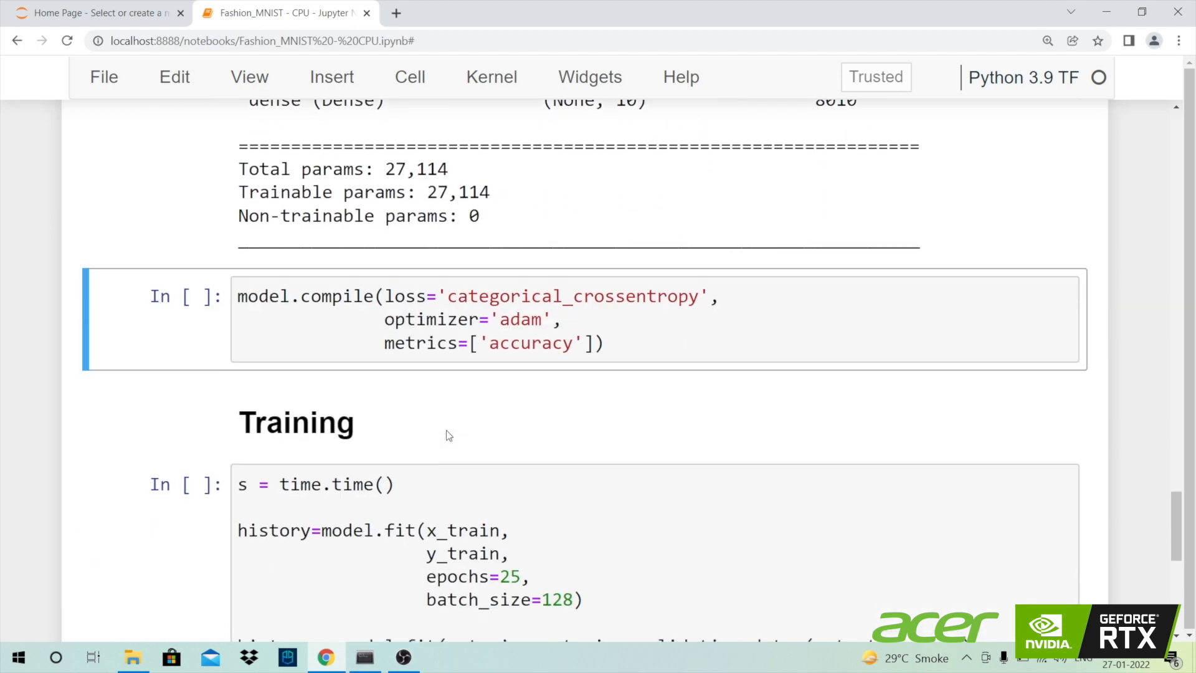
key("Shift+Enter")
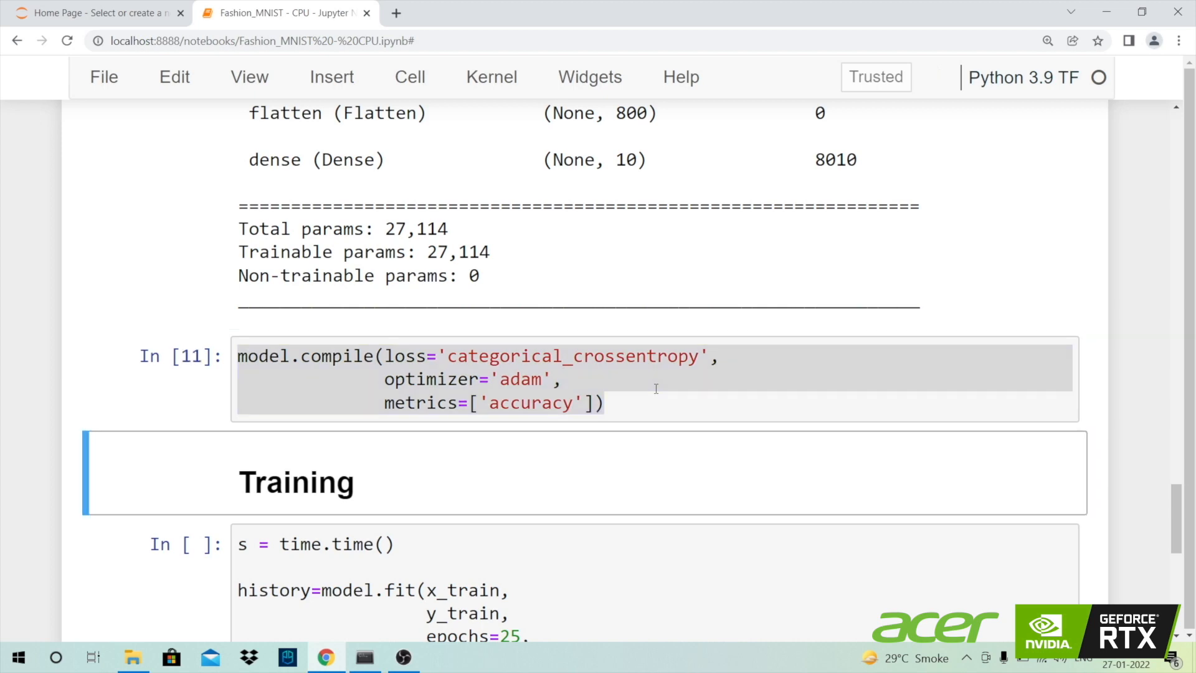
scroll("down", 3)
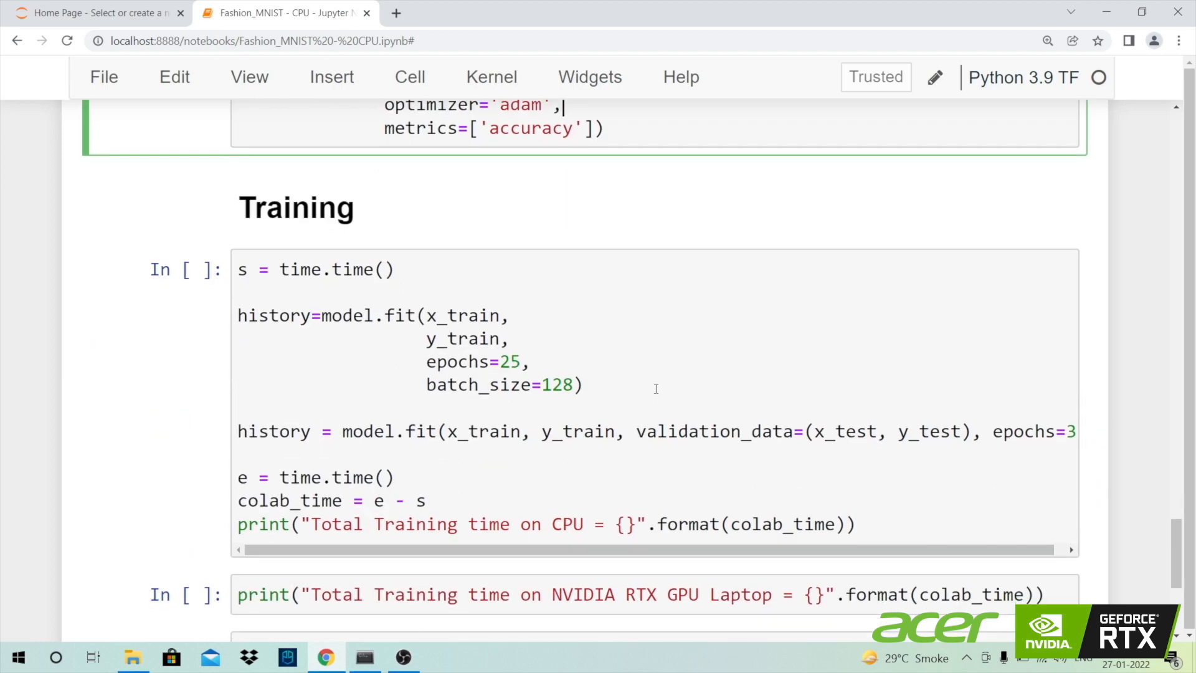
left_click(384, 594)
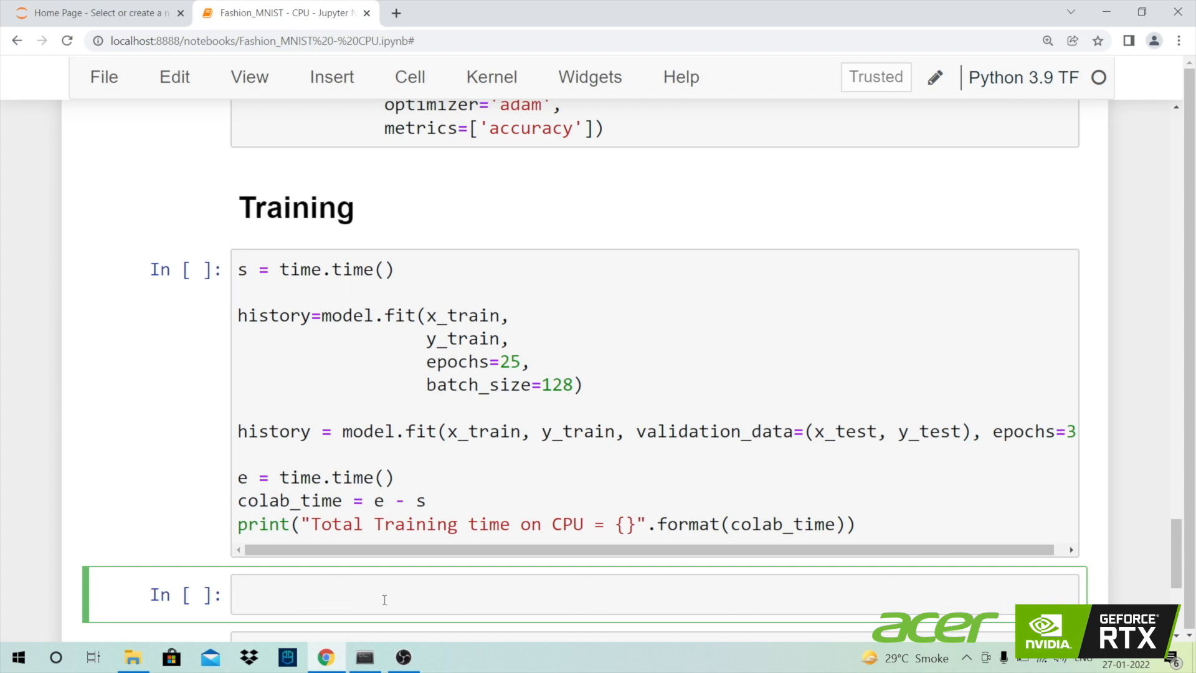
left_click(384, 598)
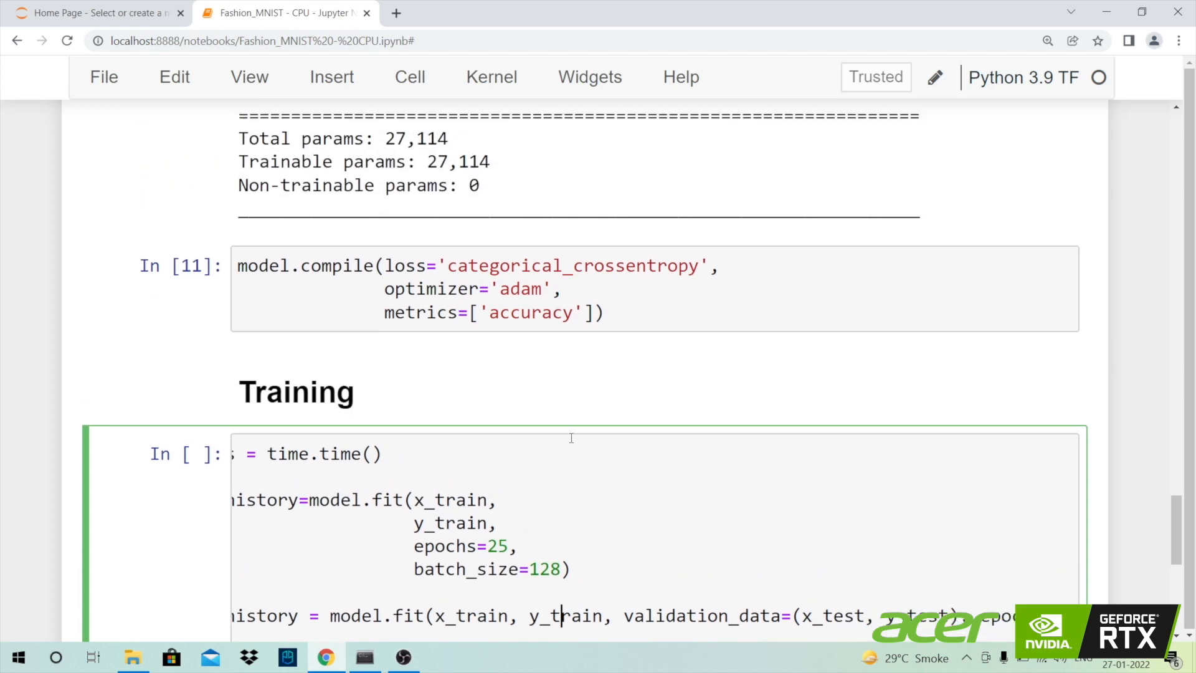
scroll("down", 3)
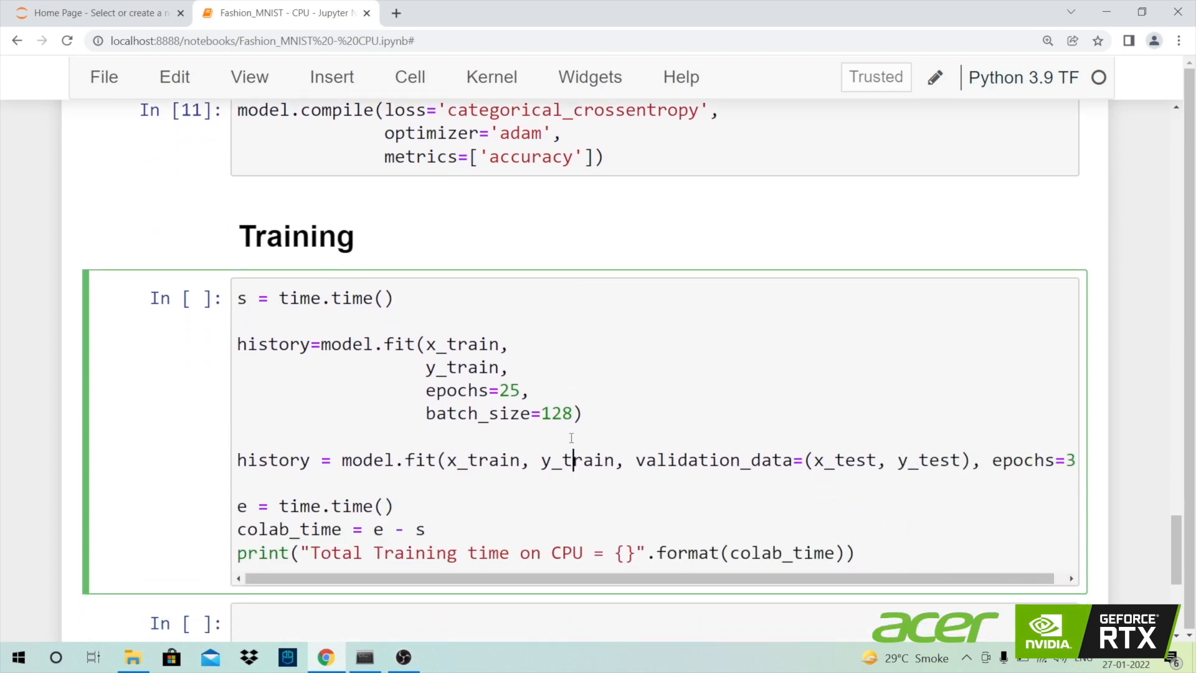
scroll("down", 3)
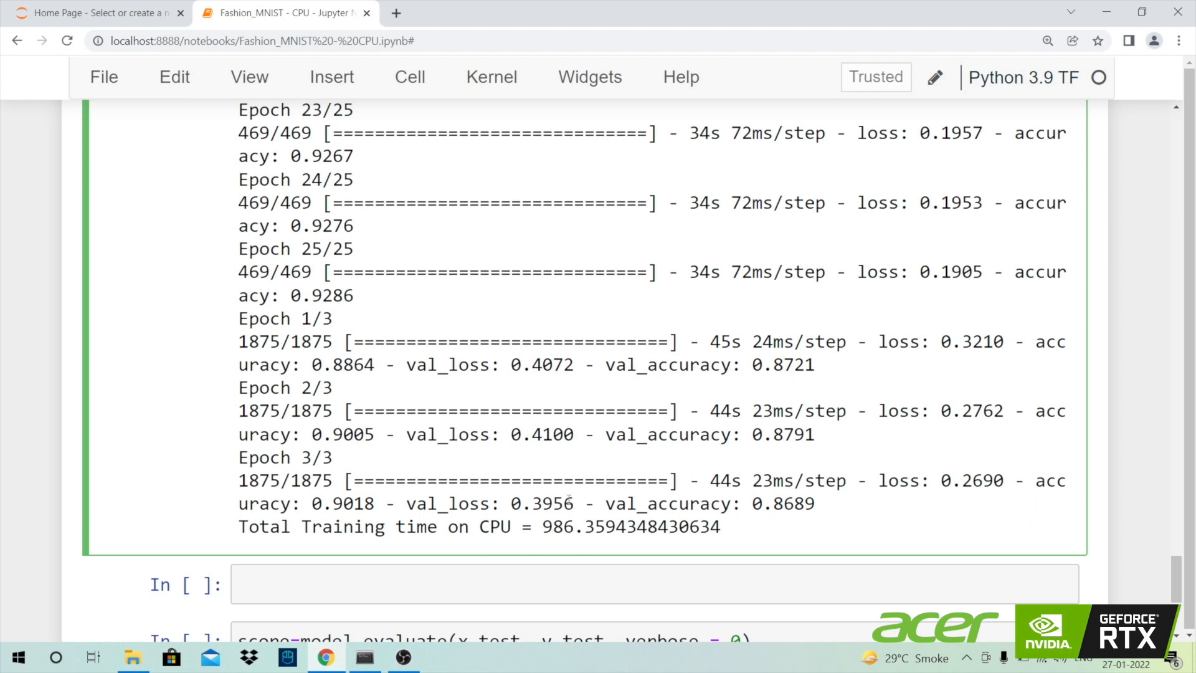
- Evaluate the CPU model on the test set: loss 0.3956, accuracy 0.8689
scroll("down", 3)
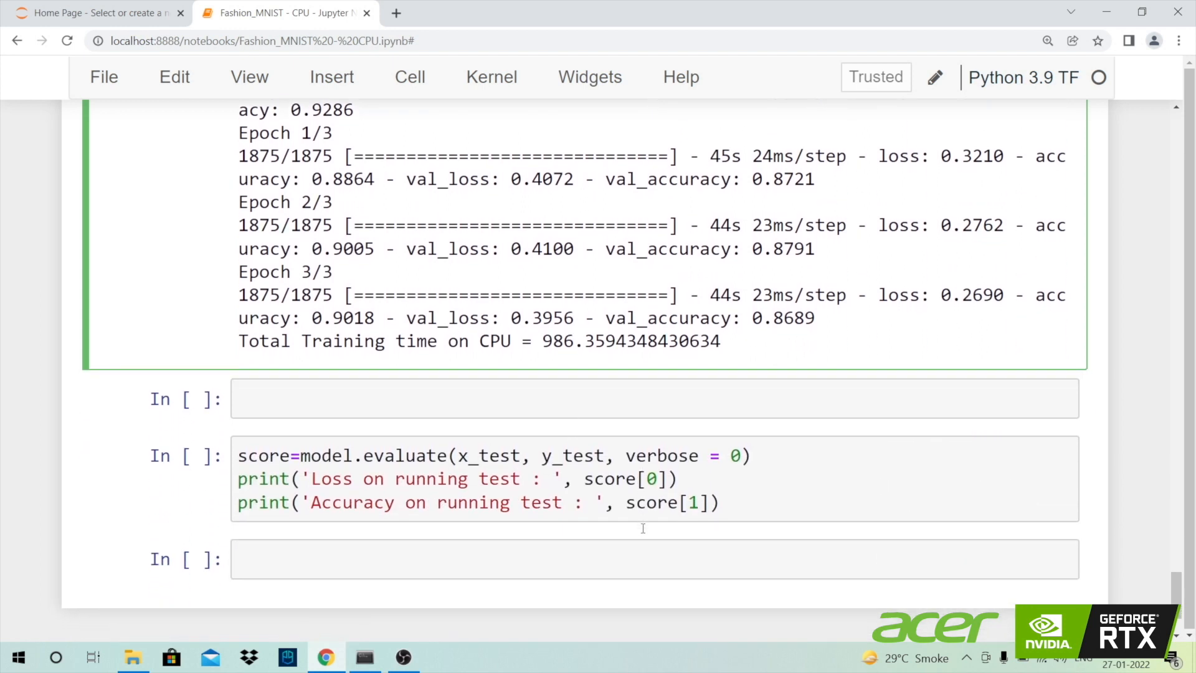
right_click(735, 380)
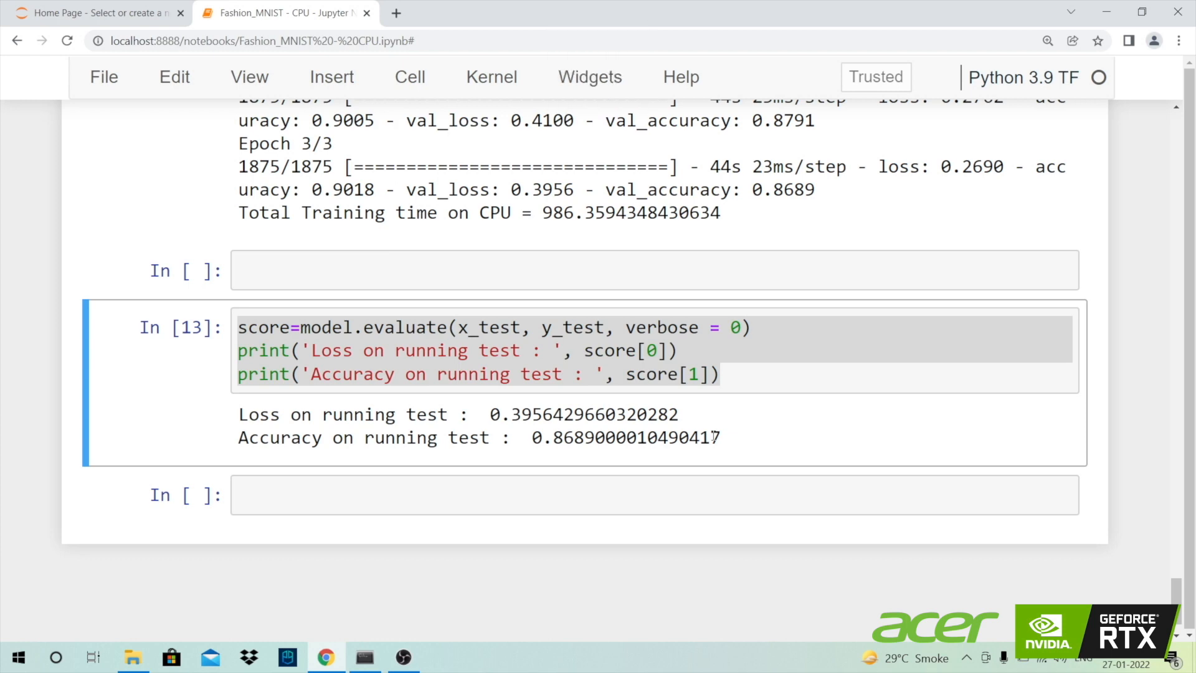
key("ctrl+s")
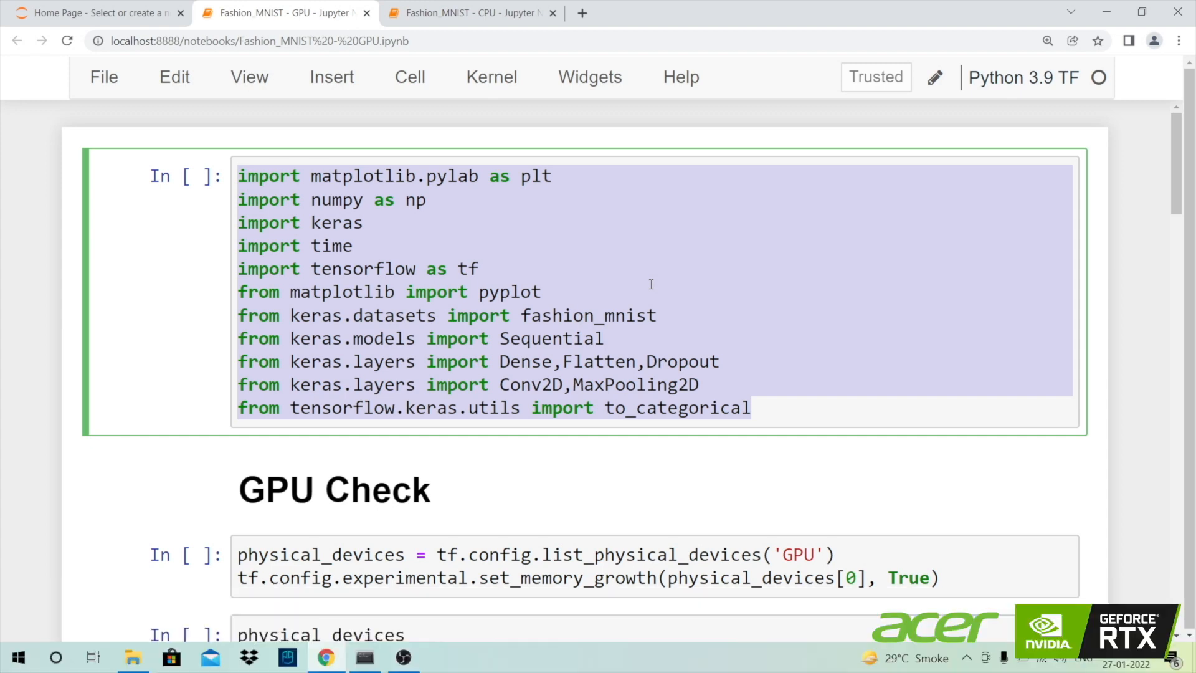
- In the GPU notebook, run the imports and GPU Check memory-growth cells and save
key("Shift+Enter")
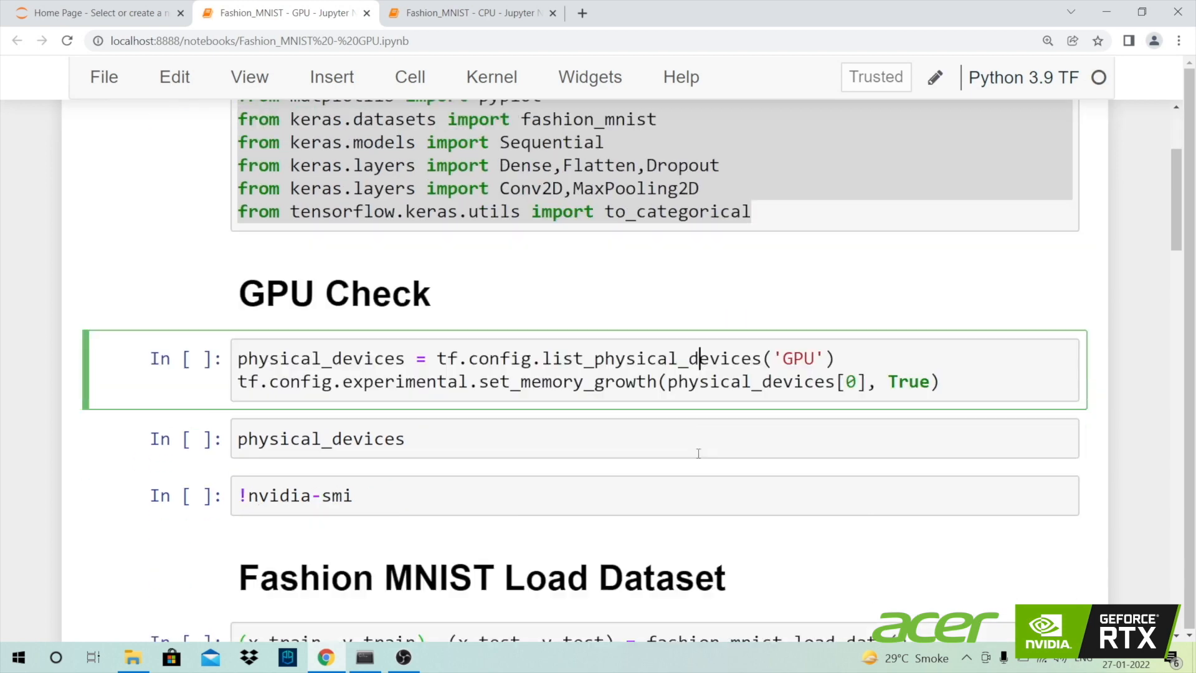
scroll("down", 3)
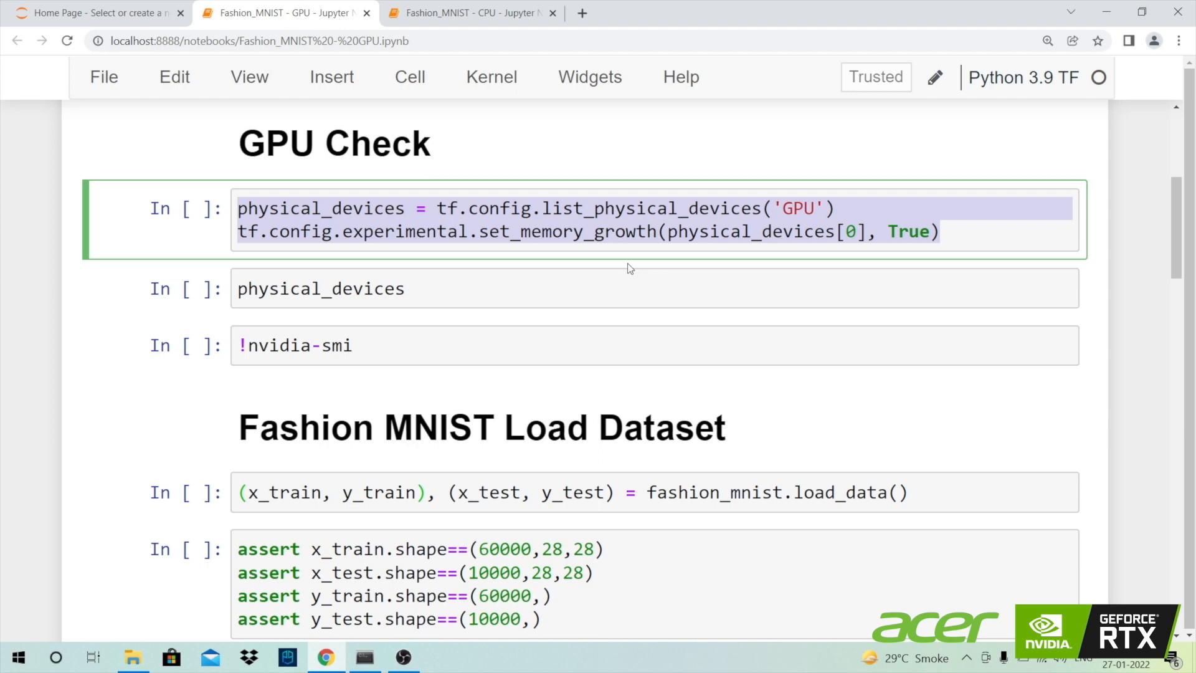
key("ctrl+s")
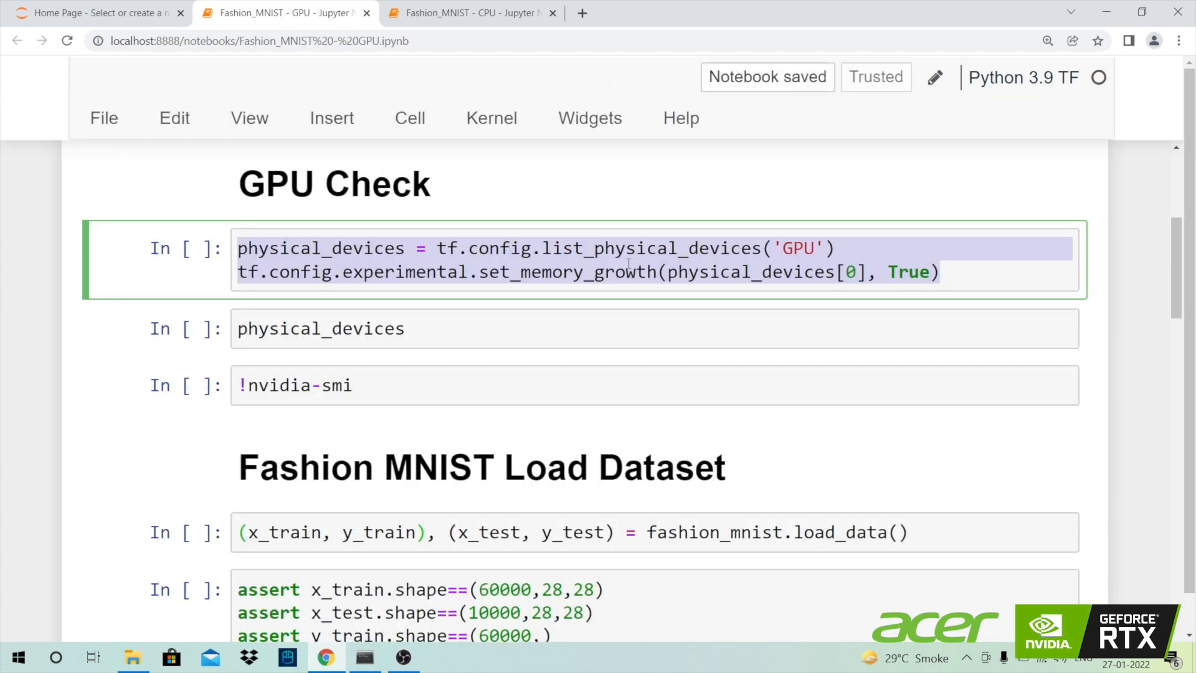
scroll("down", 3)
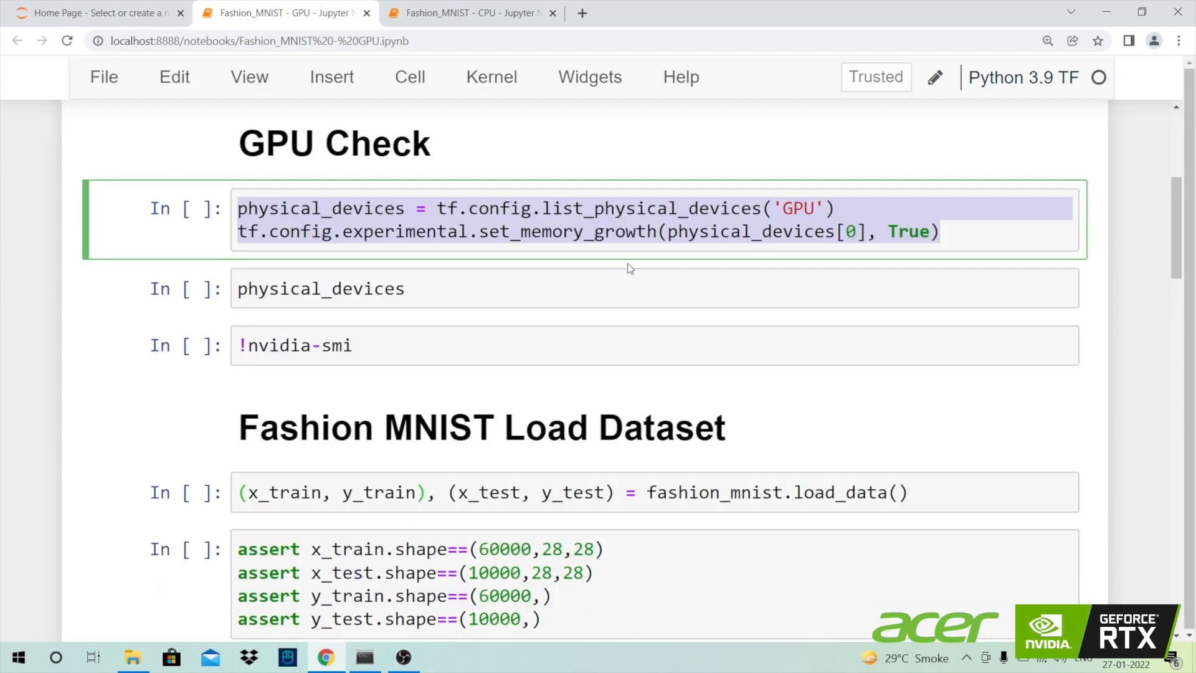
key("Shift+Enter")
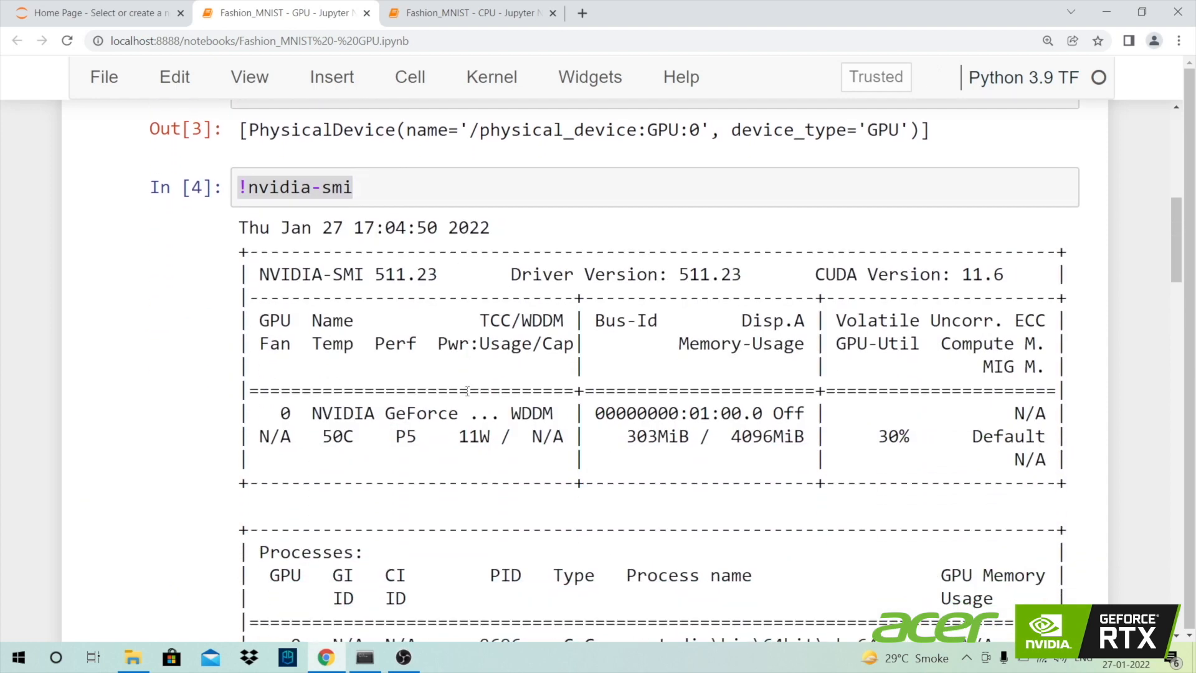
- Scroll down the GPU notebook through the GPU check, data-loading and shape-check cells
scroll("down", 3)
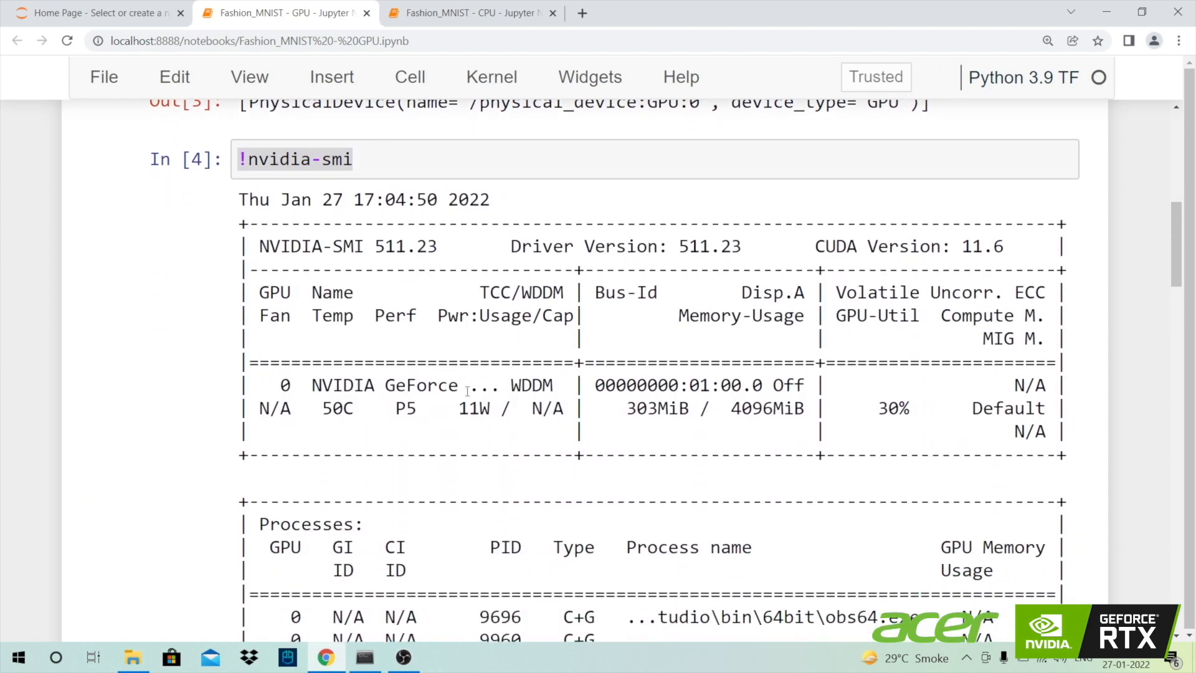
scroll("down", 3)
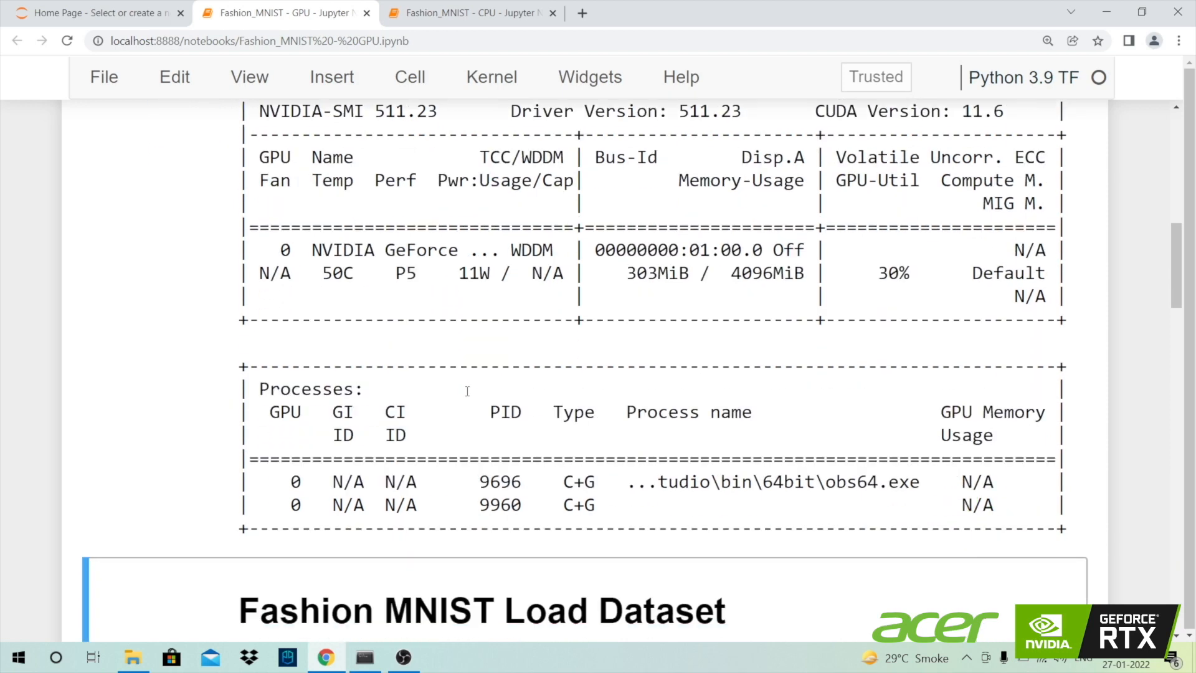
scroll("down", 3)
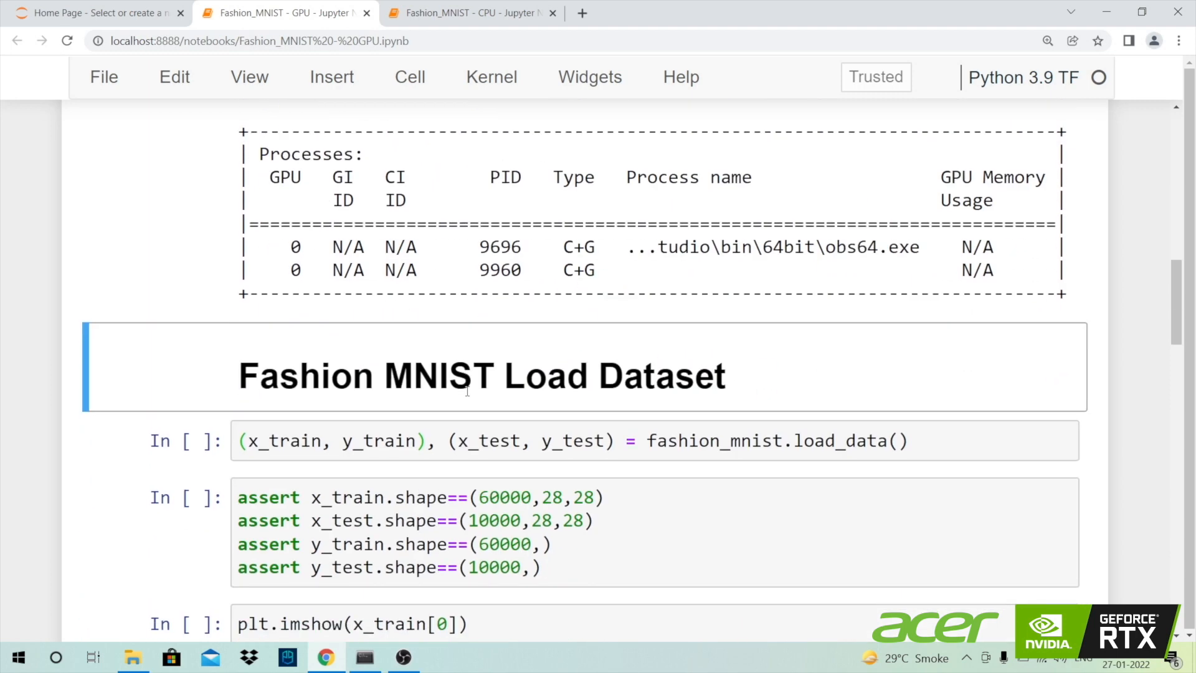
scroll("down", 3)
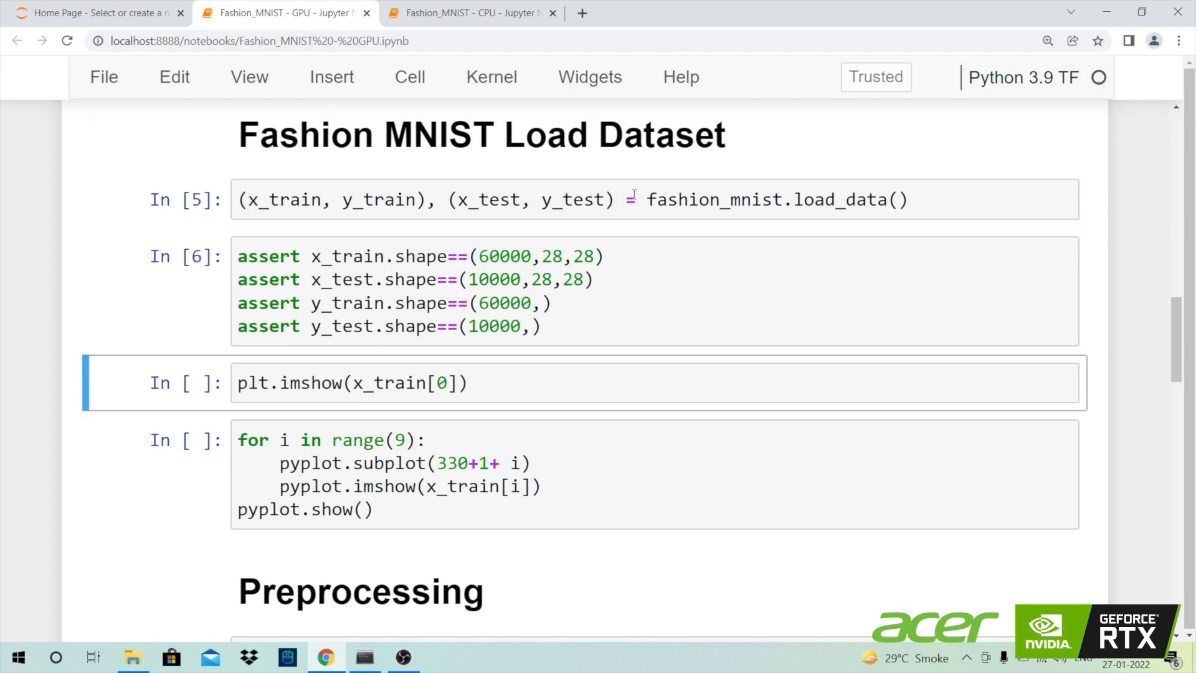
scroll("down", 3)
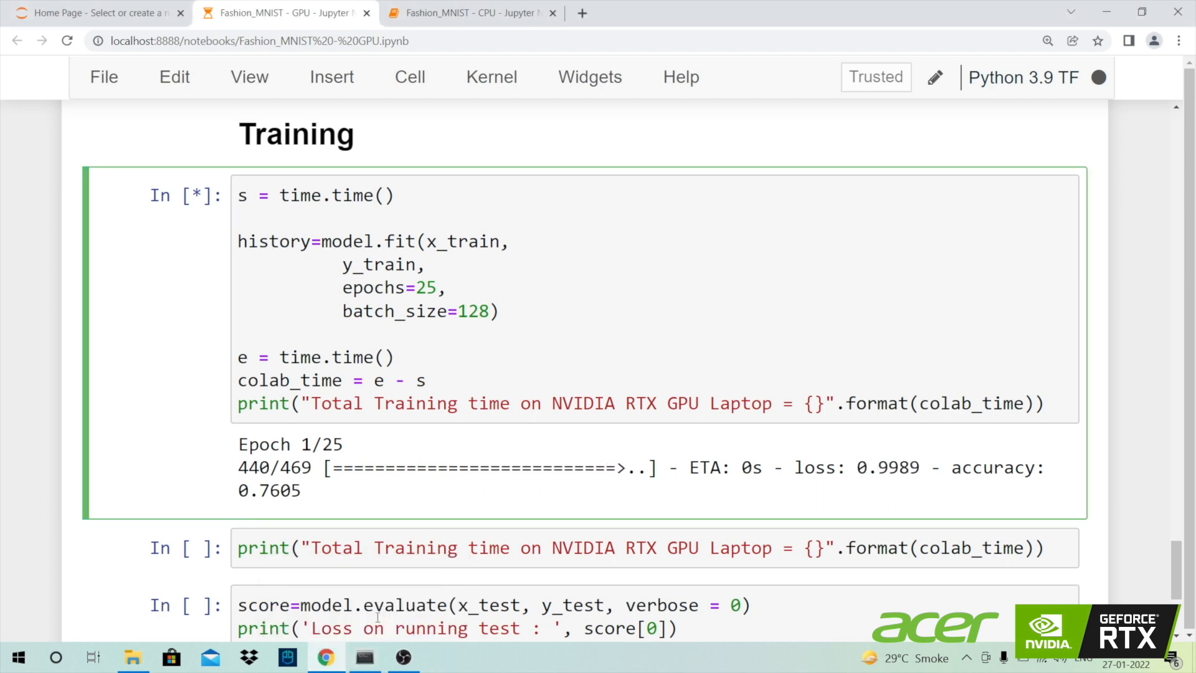
- Review the GPU training time of 160.87 seconds and test accuracy 0.8867
right_click(362, 658)
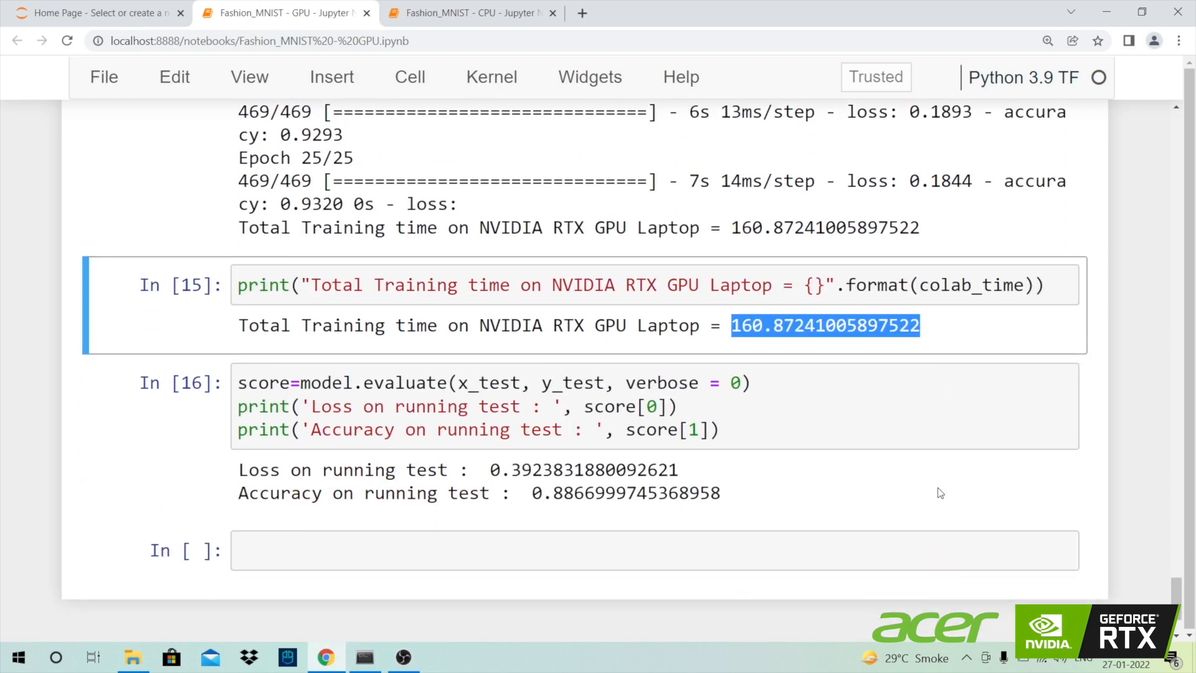
left_click(470, 14)
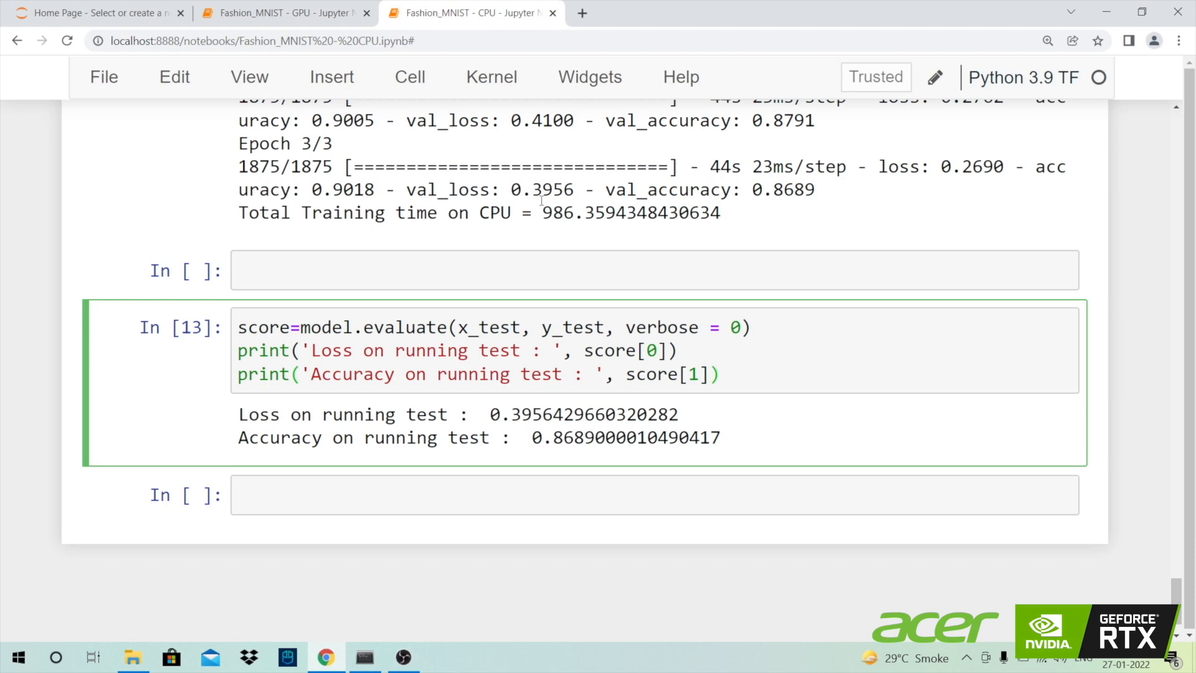
- Highlight the CPU notebook's 986.359-second training time for comparison
left_click_drag(544, 212, 720, 212)
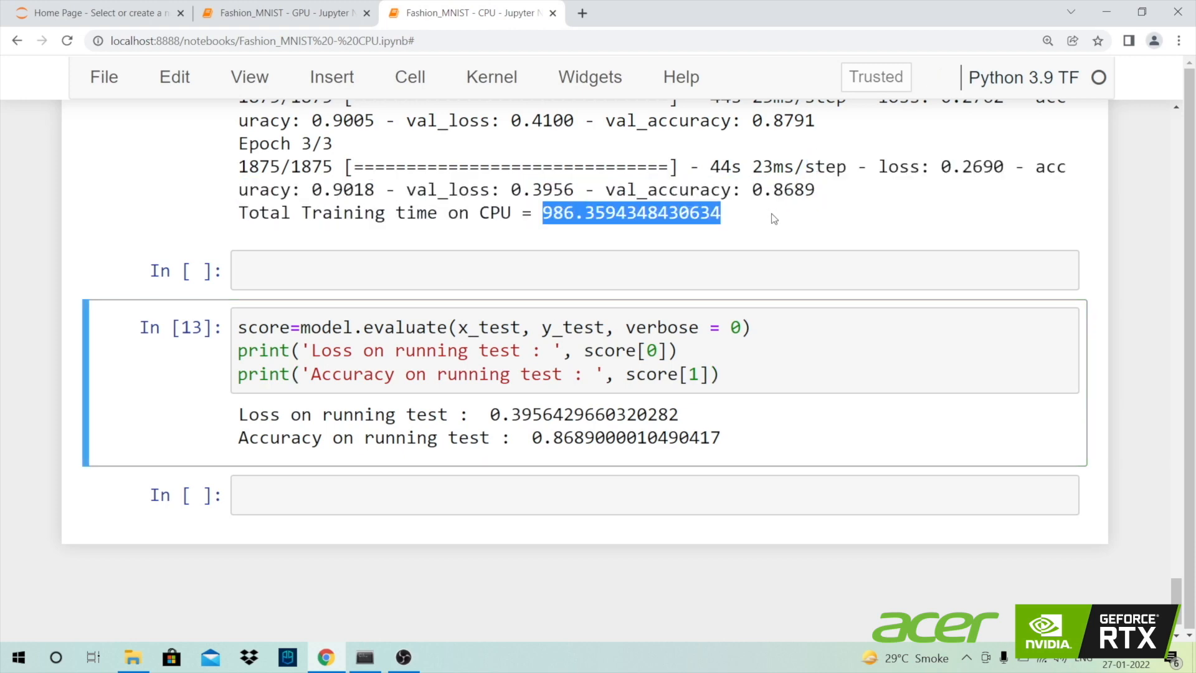
left_click(286, 12)
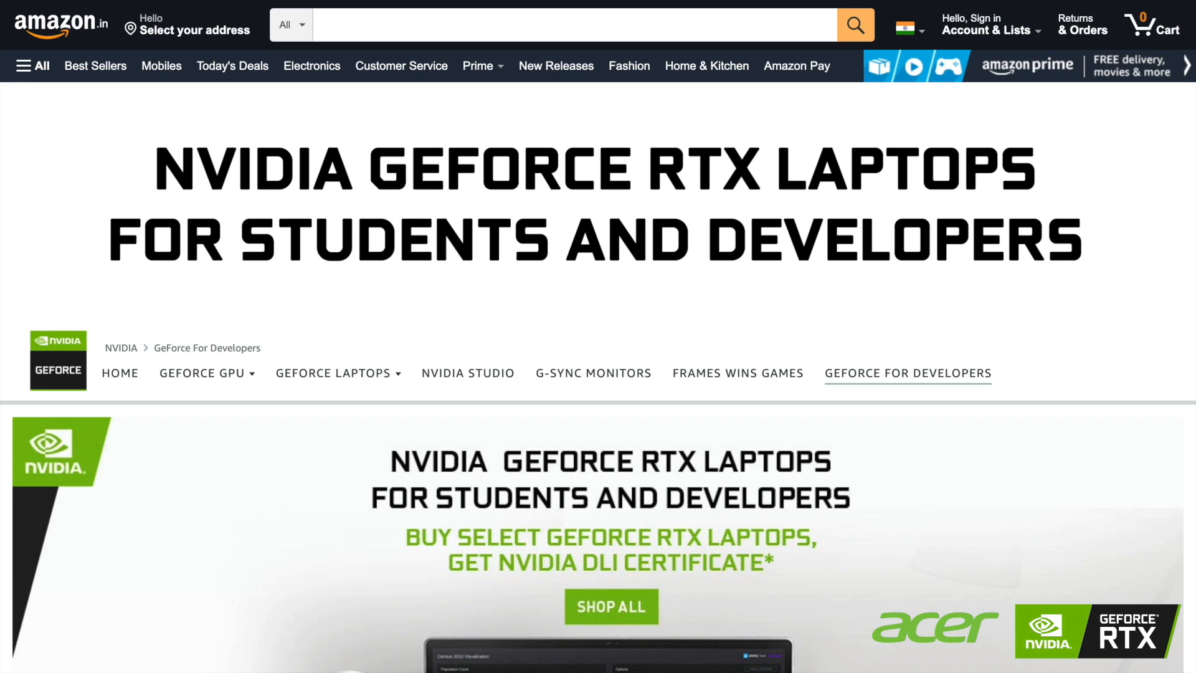
- Scroll the NVIDIA developer page past the DLI workshop offer and top three workshops to NVIDIA Knowledge courses
scroll("down", 3)
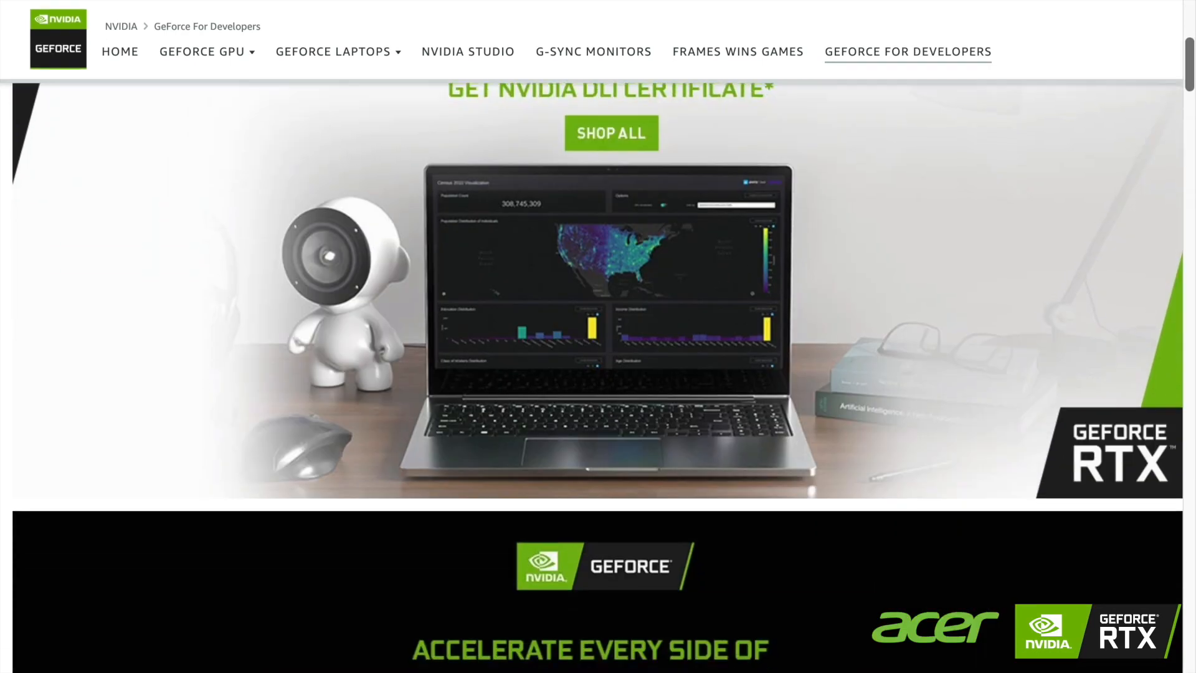
scroll("down", 3)
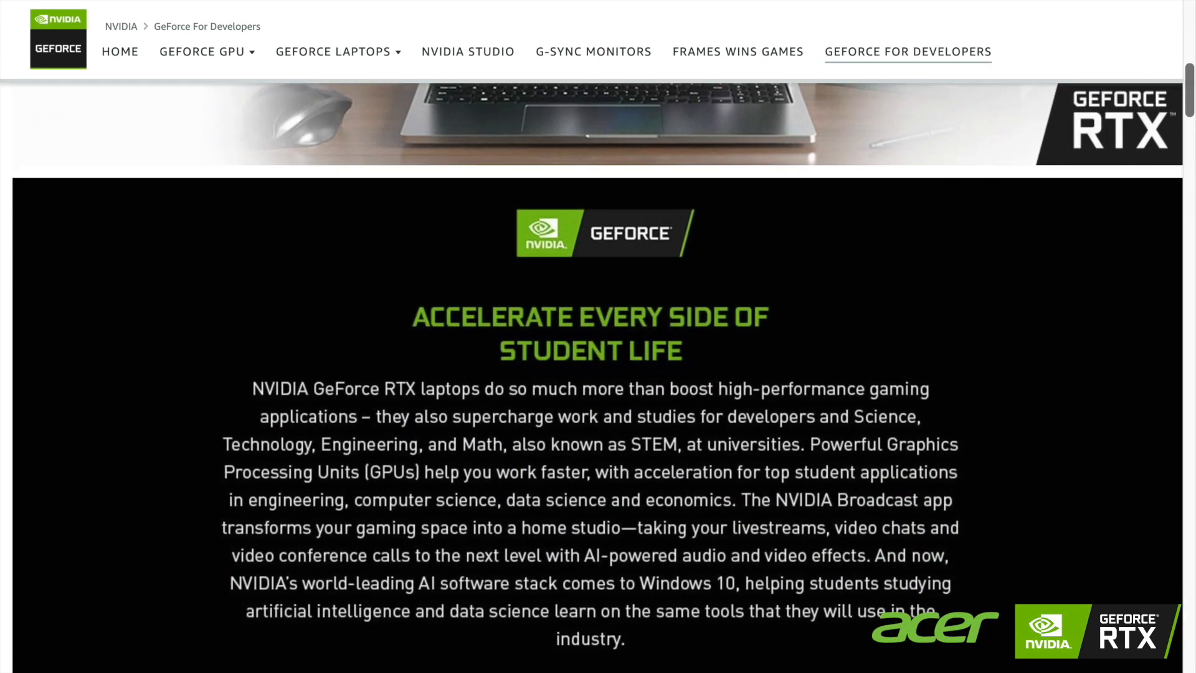
scroll("down", 3)
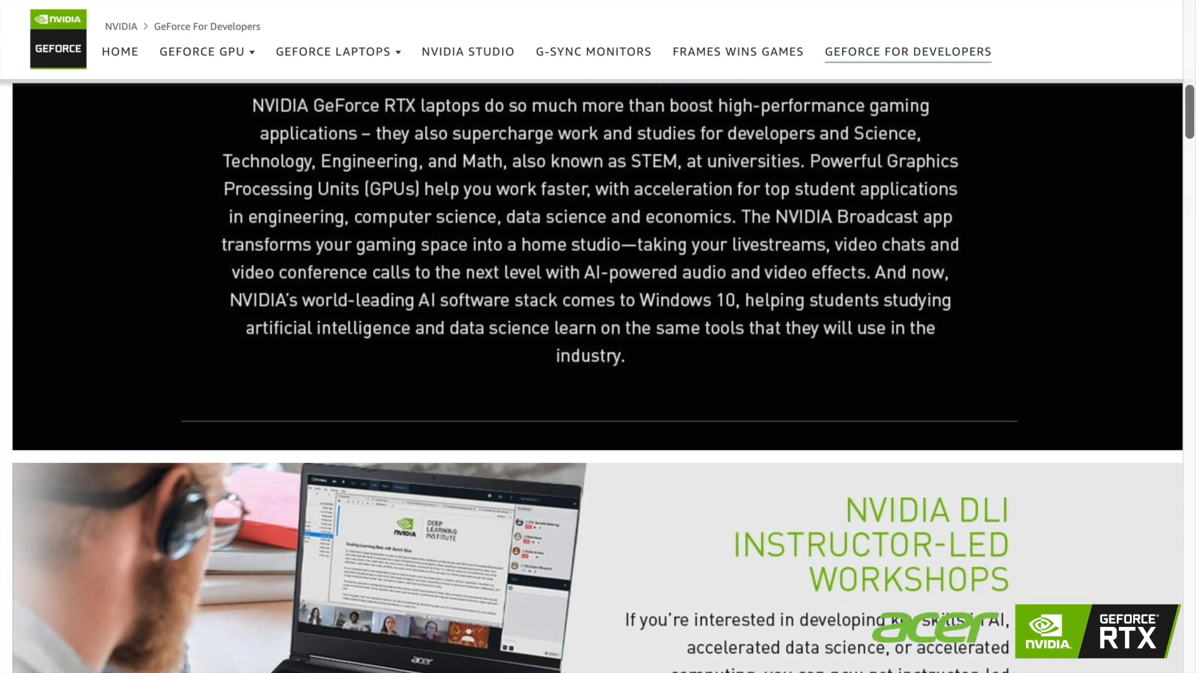
scroll("down", 3)
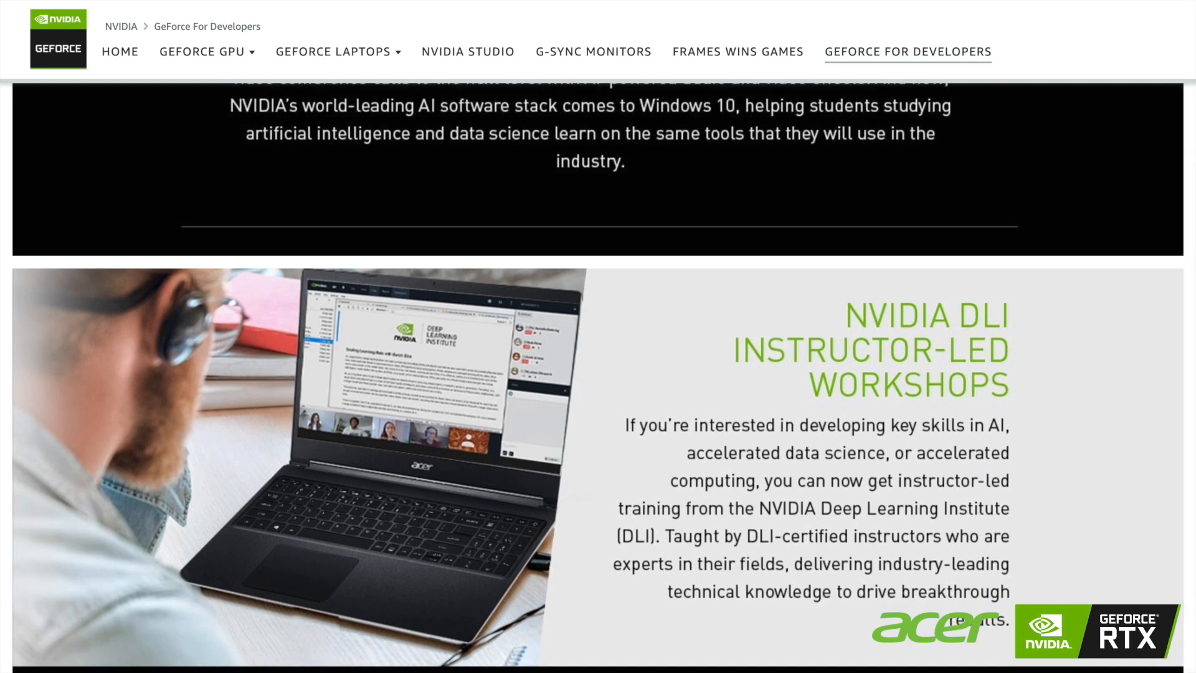
scroll("down", 3)
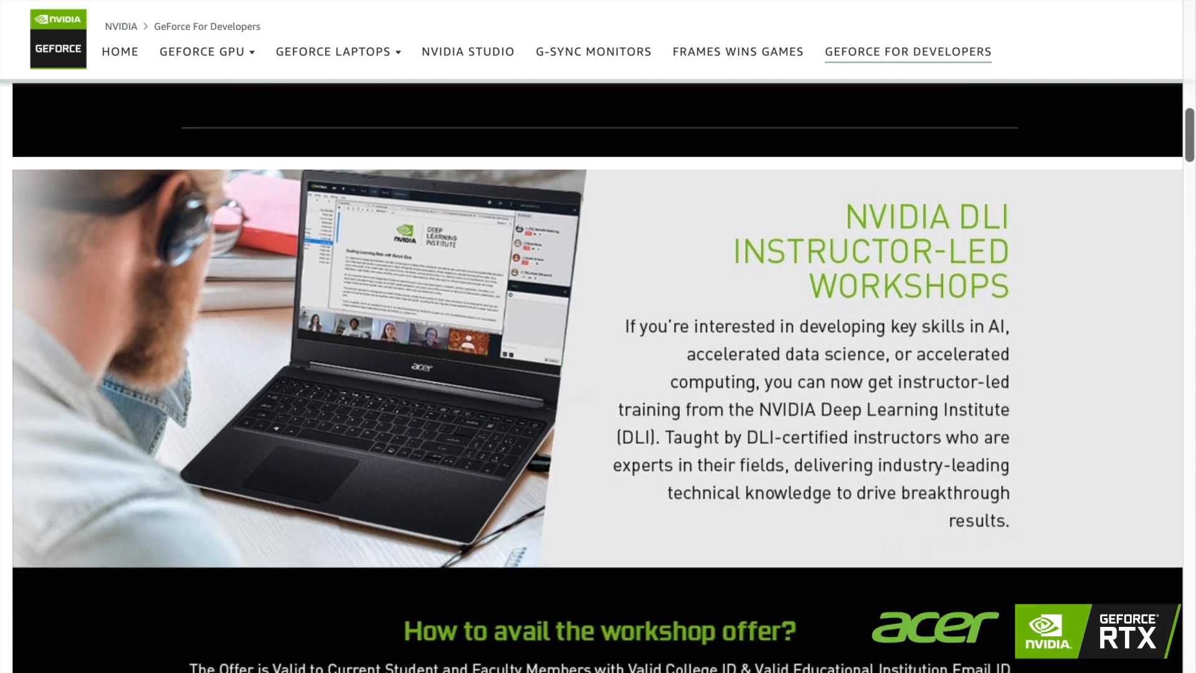
scroll("down", 3)
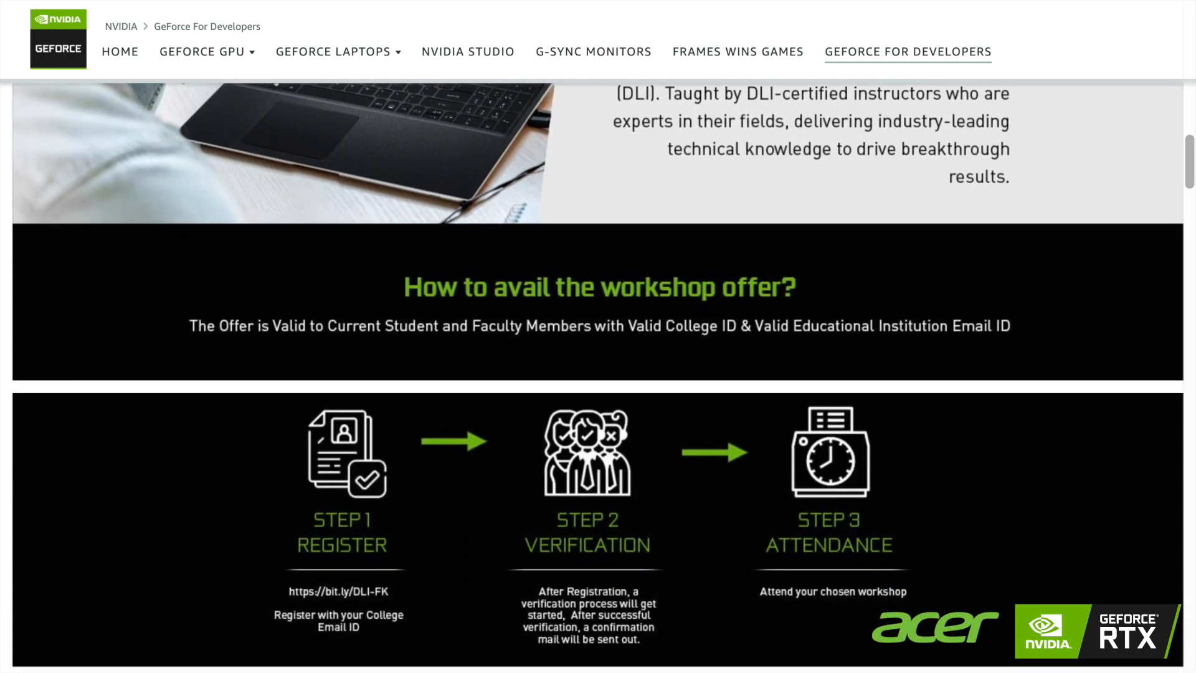
scroll("down", 3)
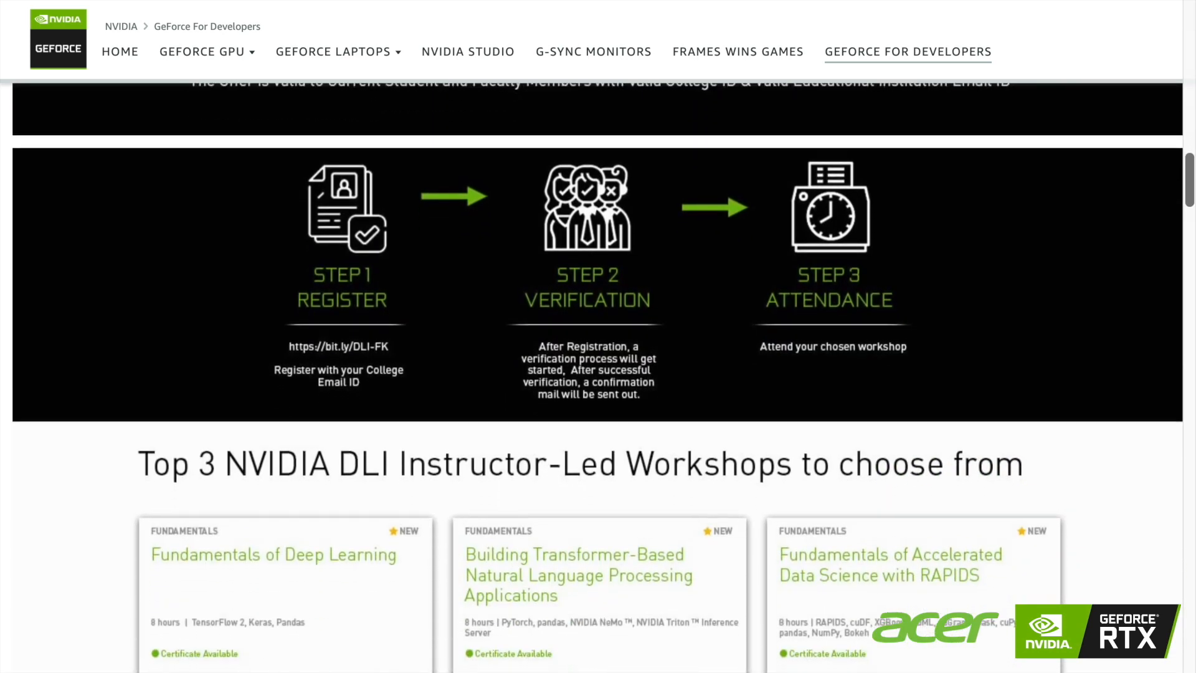
scroll("down", 3)
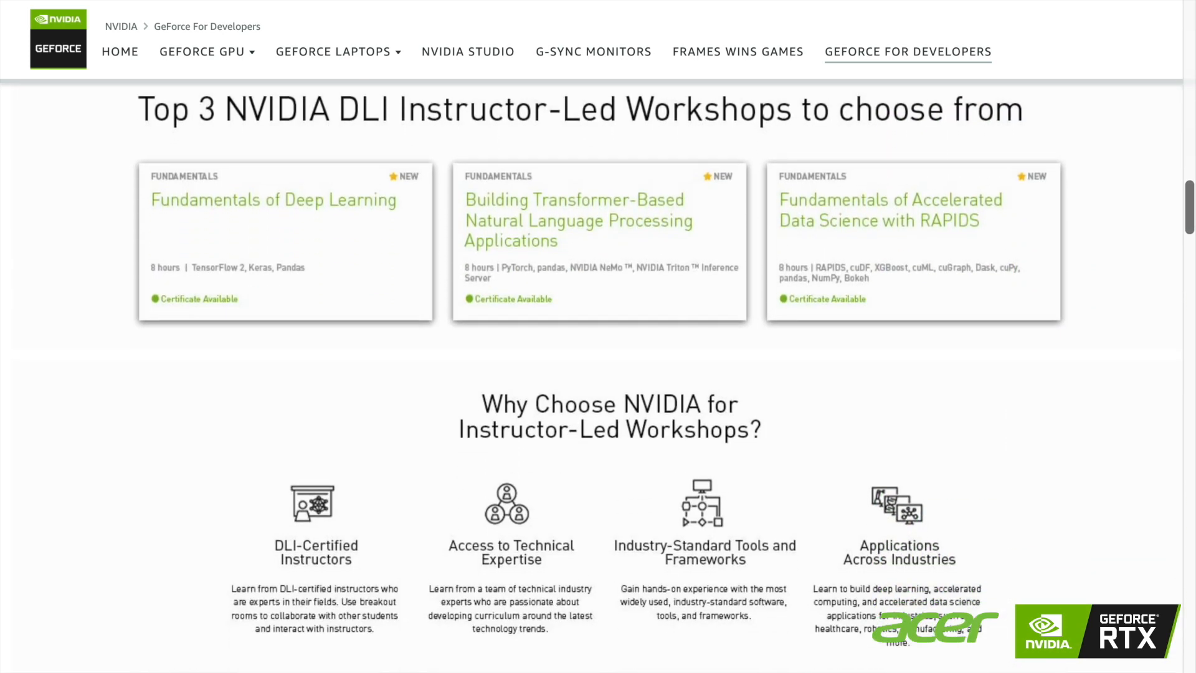
scroll("down", 3)
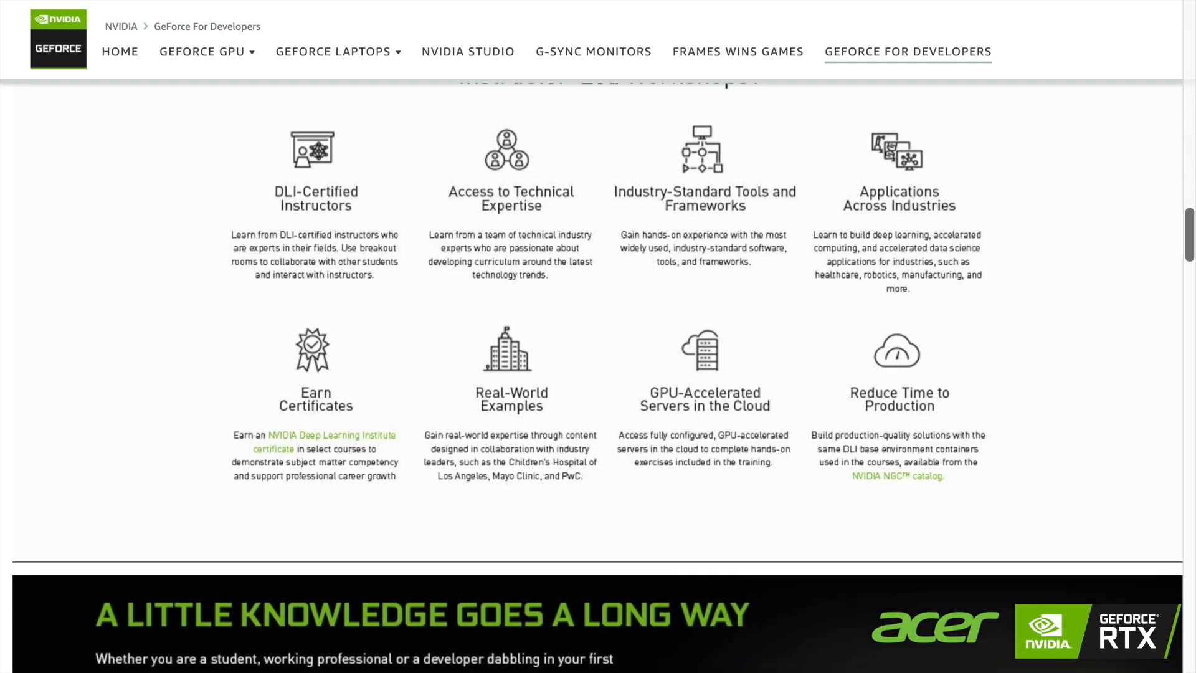
scroll("down", 3)
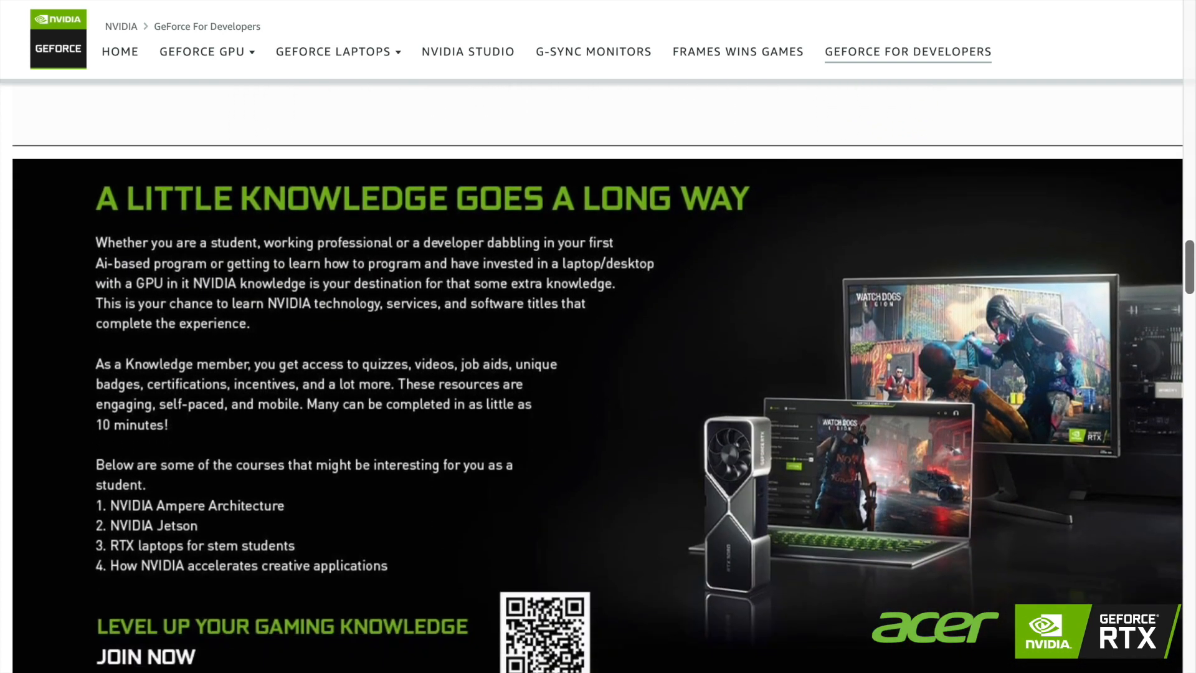
scroll("down", 3)
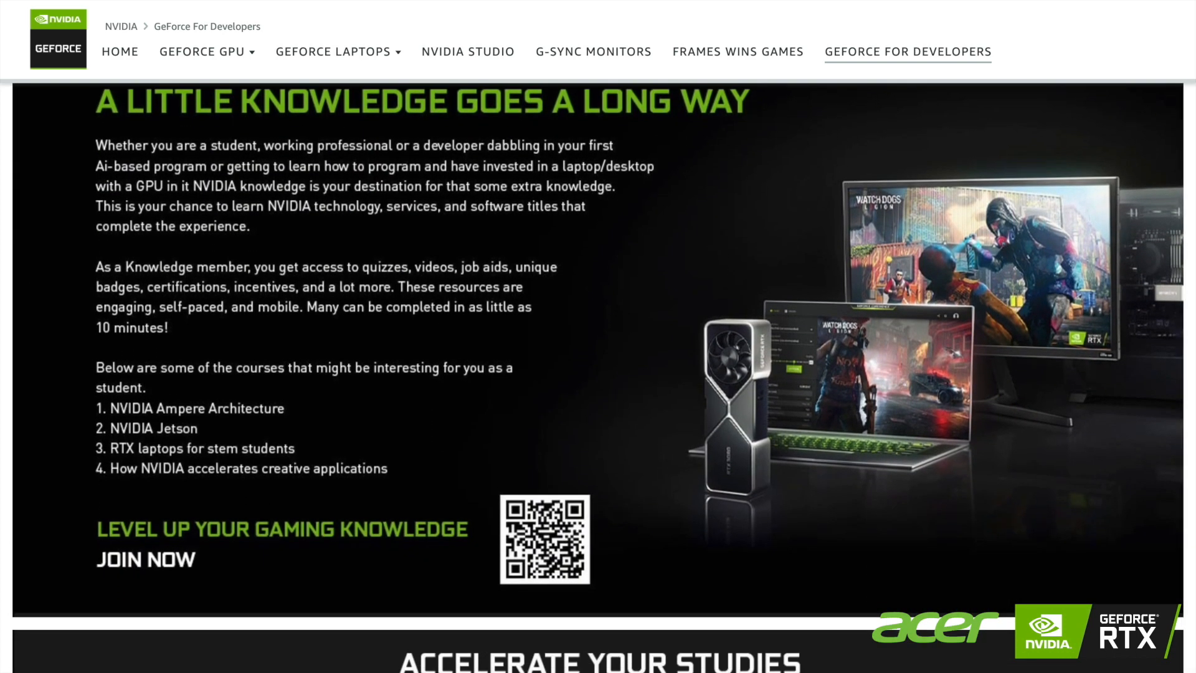